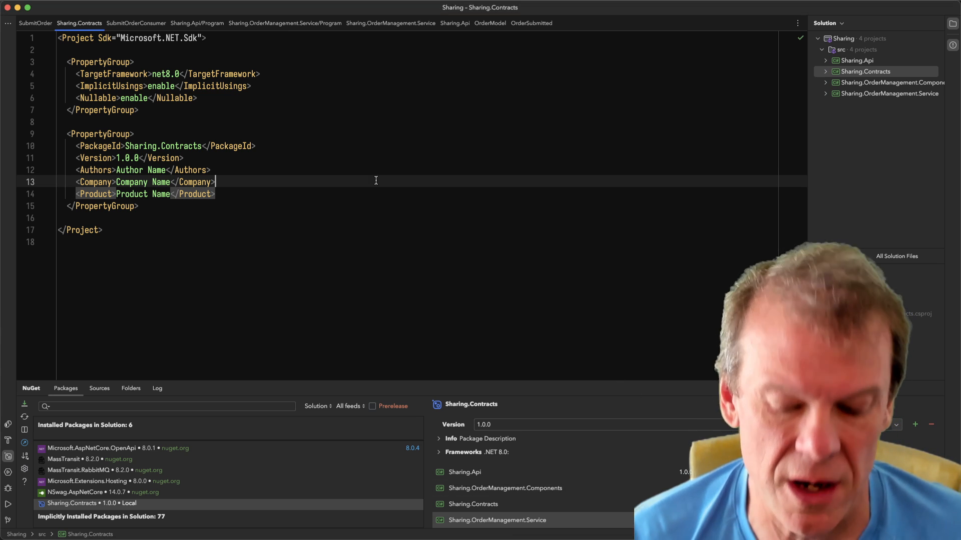
Step: Open the SubmitOrder and OrderSubmitted records, then the OrderManagement README.md
{"action": "type", "text": "Sub"}
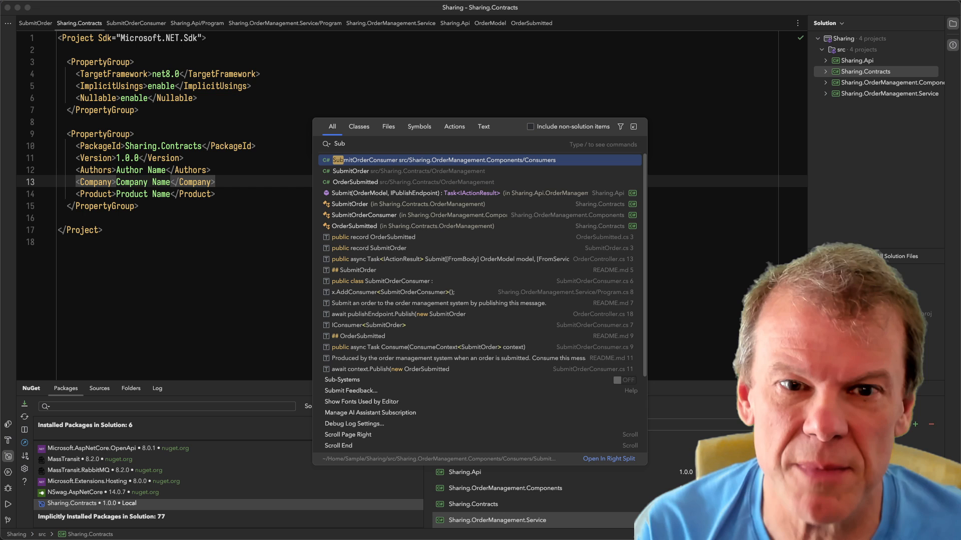
{"action": "left_click", "coordinate": [351, 171]}
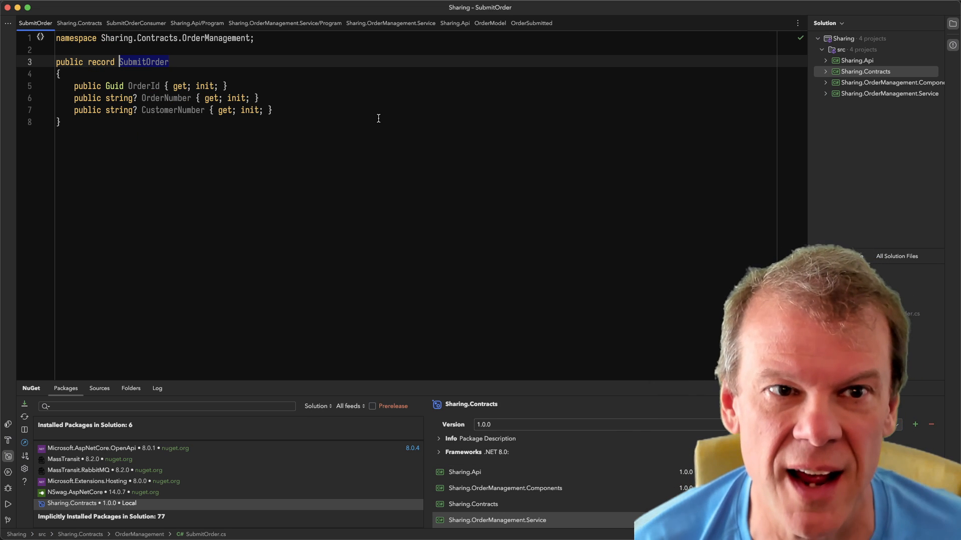
{"action": "mouse_move", "coordinate": [362, 127]}
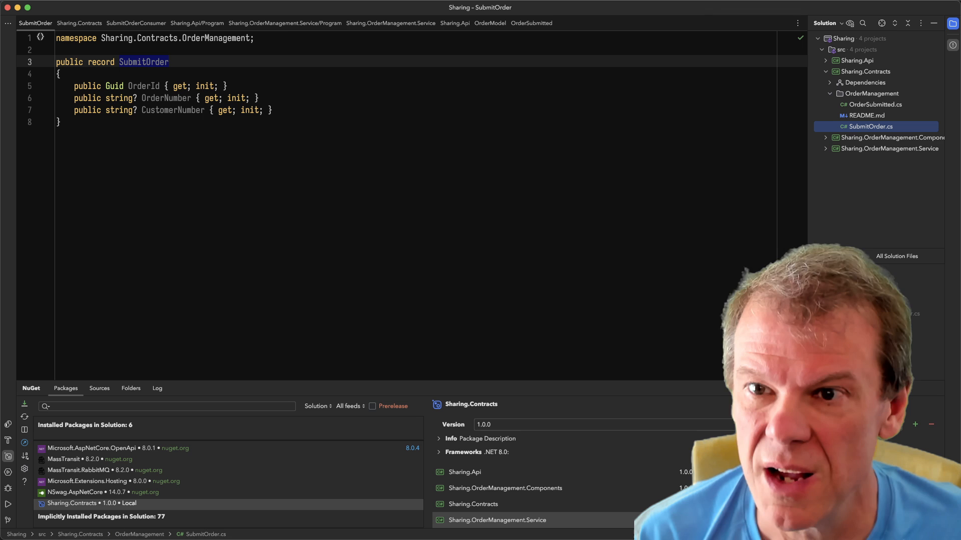
{"action": "left_click", "coordinate": [533, 23]}
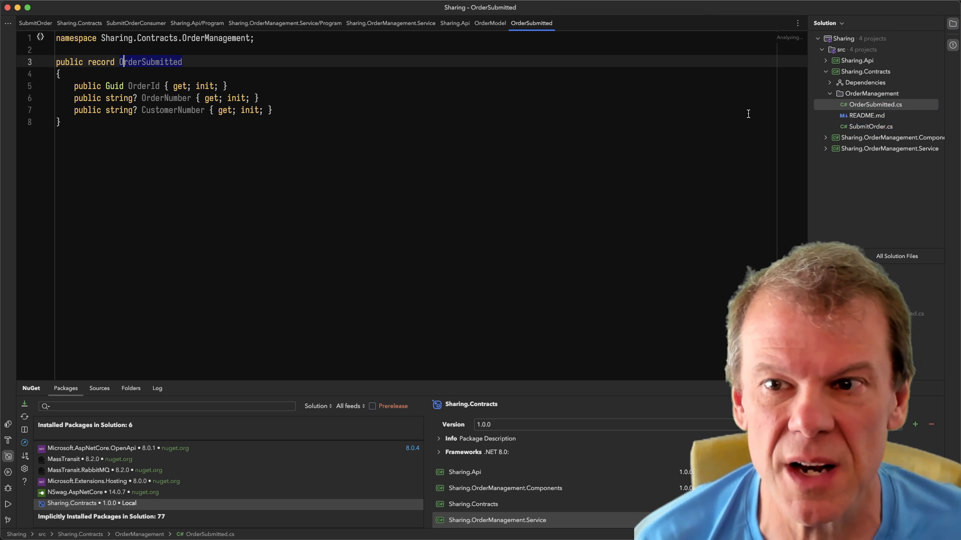
{"action": "left_click", "coordinate": [866, 116]}
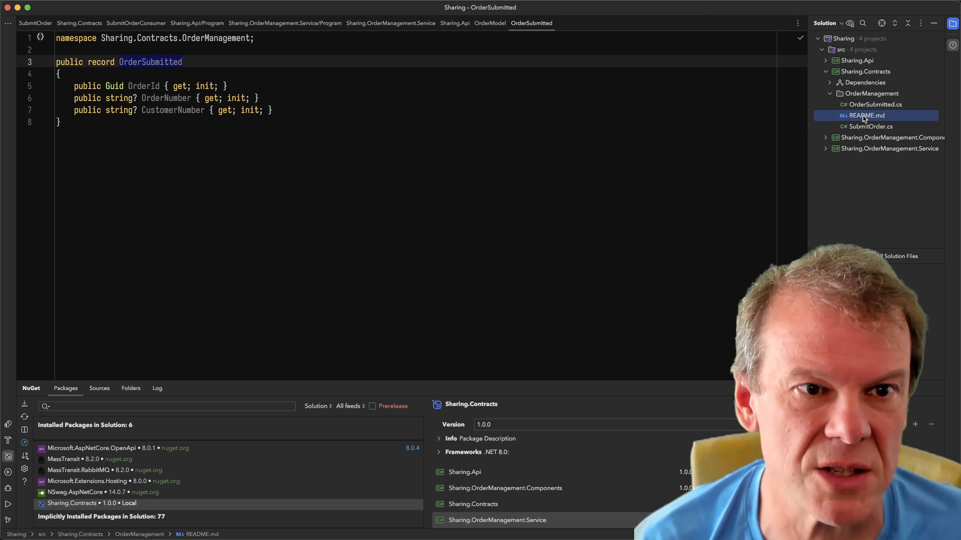
{"action": "double_click", "coordinate": [865, 116]}
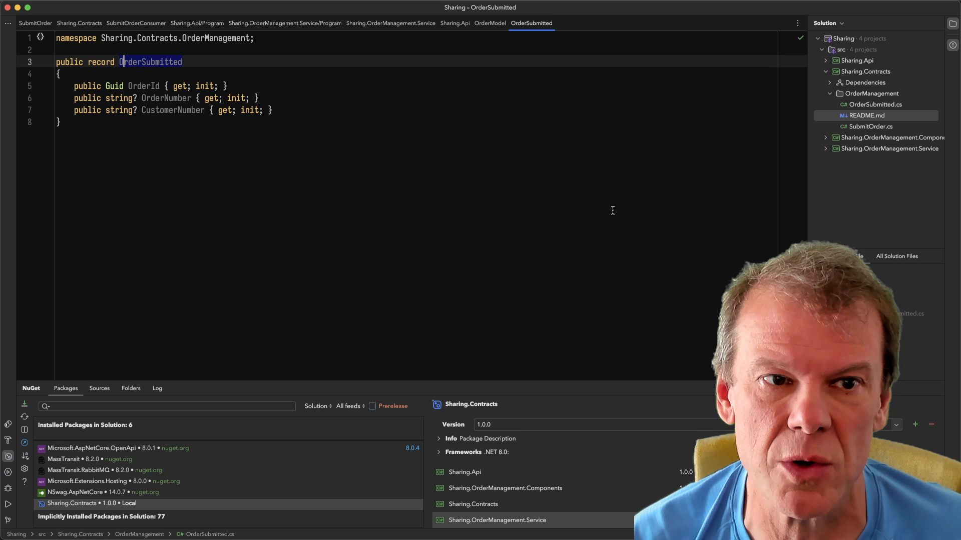
Step: Expand Sharing.OrderManagement.Components to reveal Consumers and SubmitOrderConsumer
{"action": "left_click", "coordinate": [33, 23]}
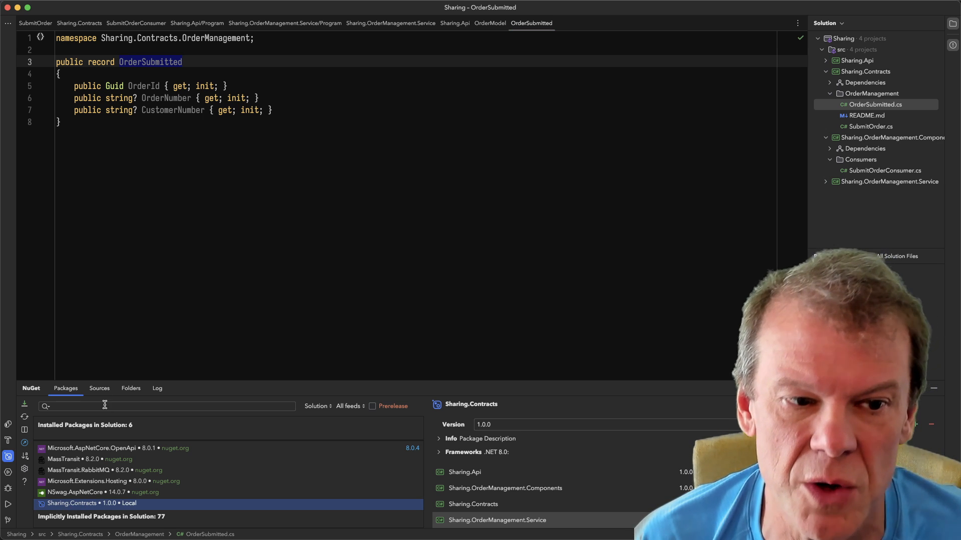
{"action": "mouse_move", "coordinate": [132, 508]}
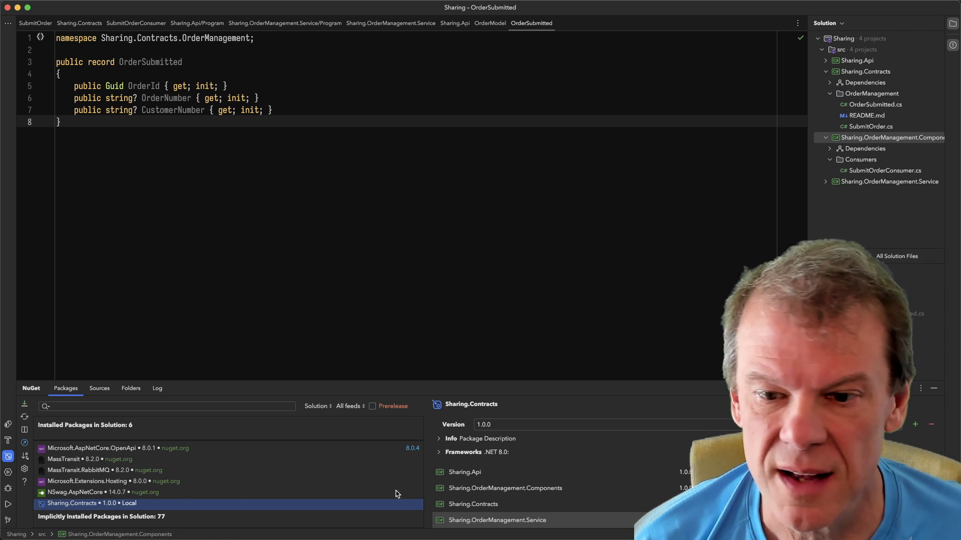
Step: Open the service's Program.cs and select KebabCaseEndpointNameFormatter and SubmitOrderConsumer
{"action": "left_click", "coordinate": [469, 472]}
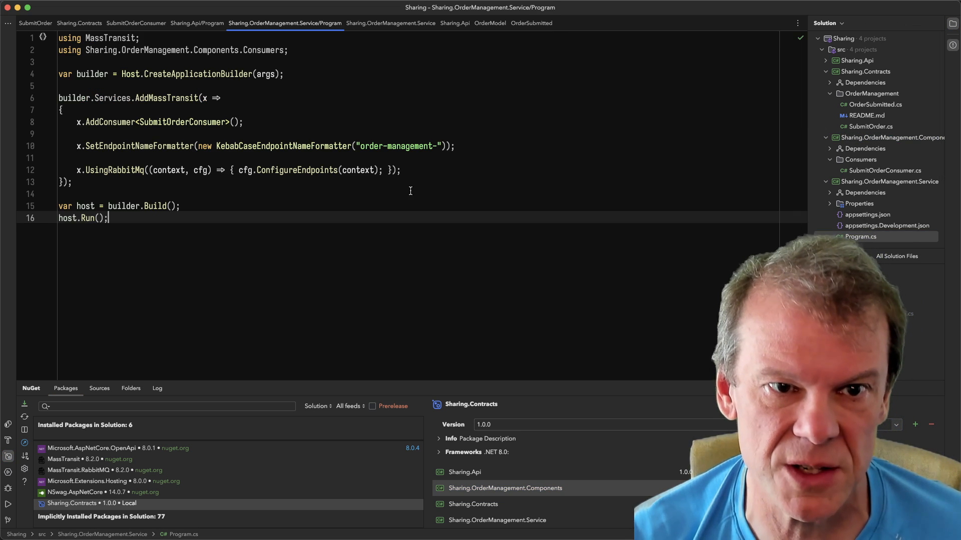
{"action": "double_click", "coordinate": [285, 146]}
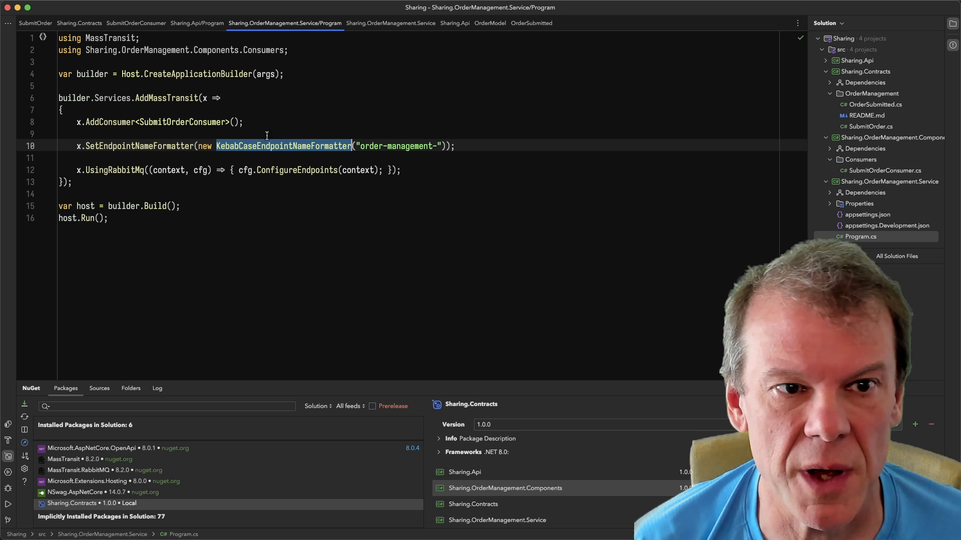
{"action": "mouse_move", "coordinate": [198, 122]}
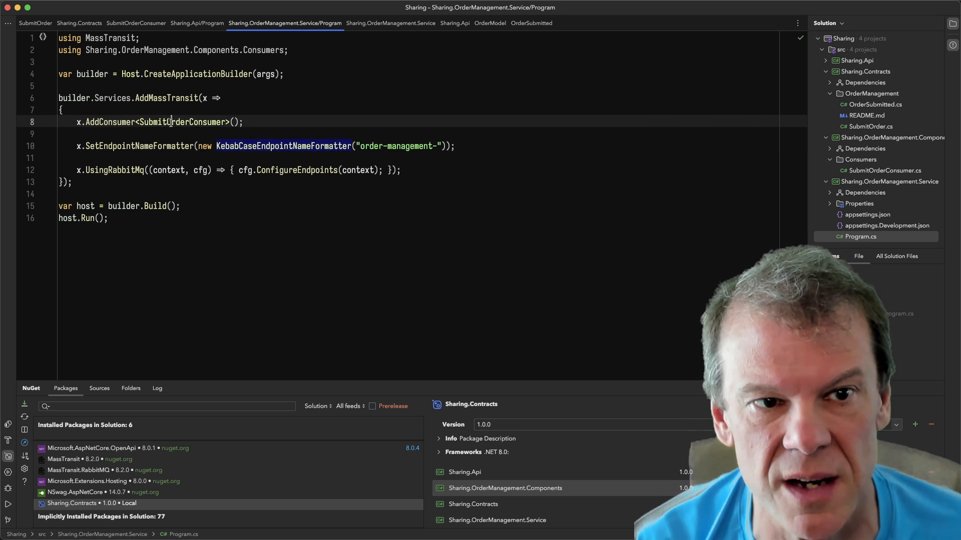
{"action": "double_click", "coordinate": [181, 122]}
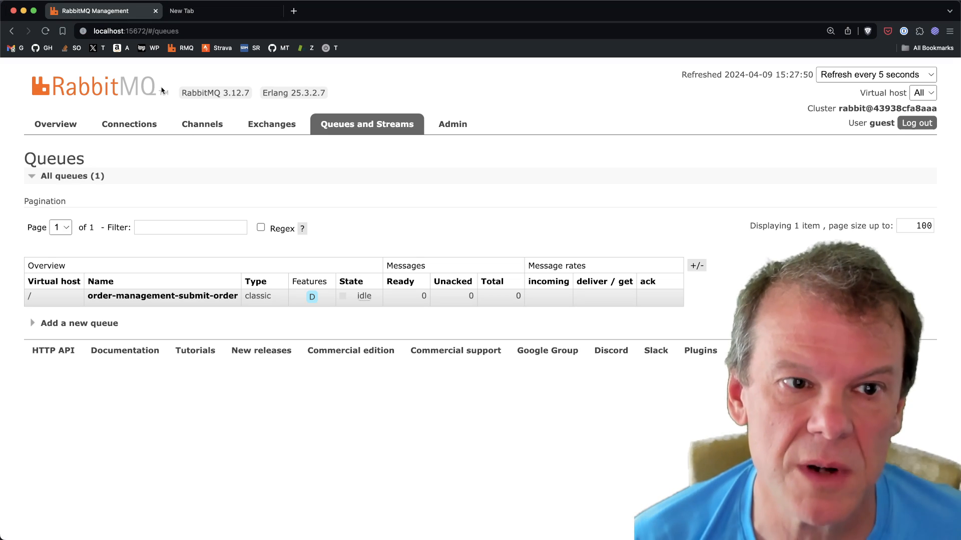
{"action": "mouse_move", "coordinate": [185, 301]}
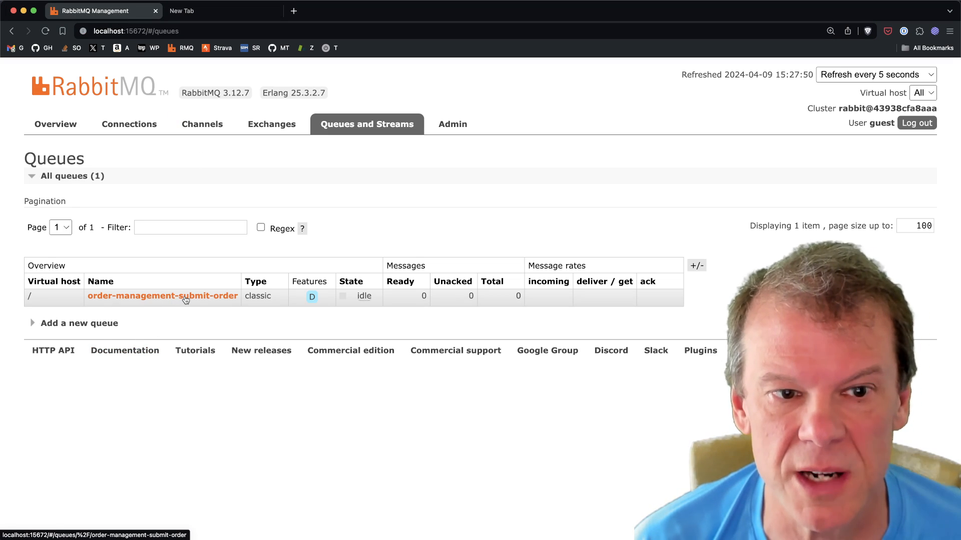
Step: View the order-management-submit-order queue's Bindings and open its same-named exchange
{"action": "left_click", "coordinate": [161, 296]}
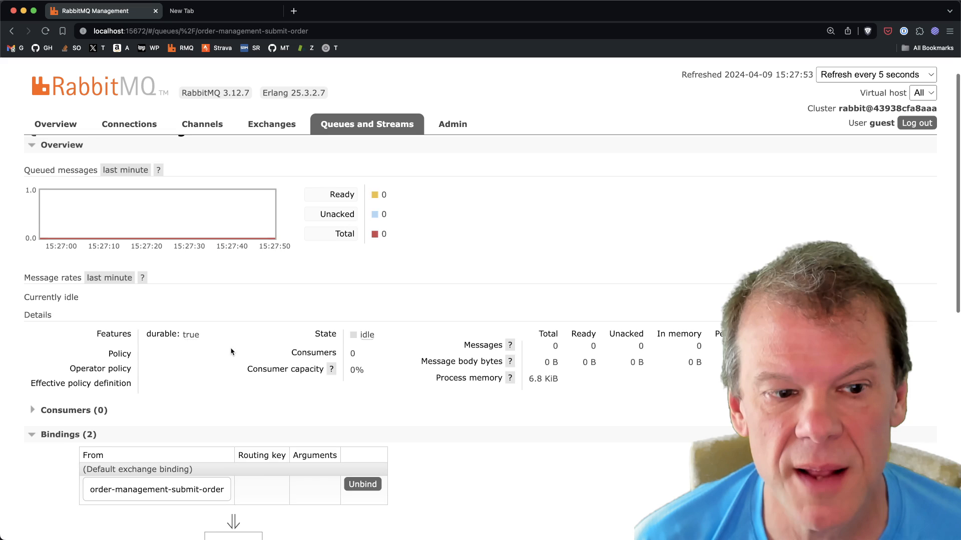
{"action": "scroll", "scroll_direction": "down", "scroll_amount": 3}
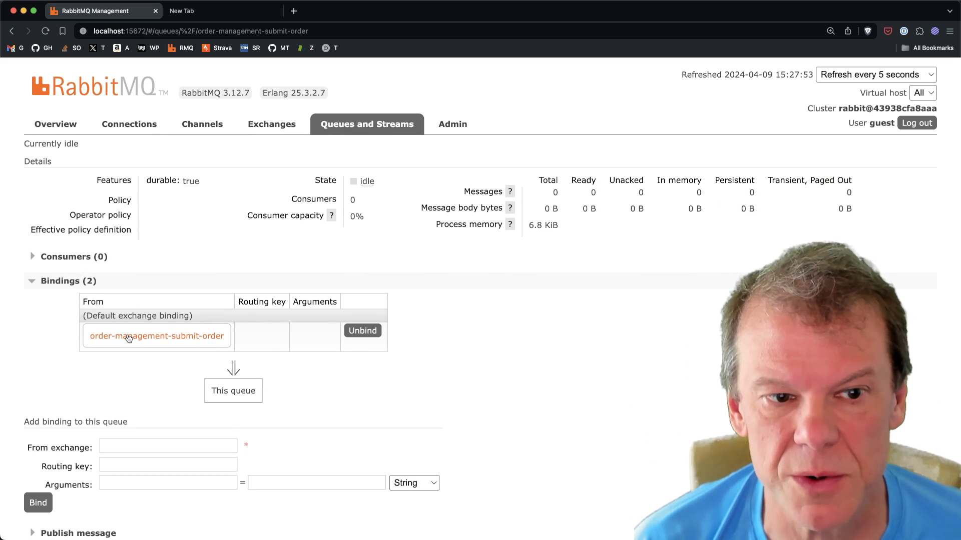
{"action": "left_click", "coordinate": [155, 336]}
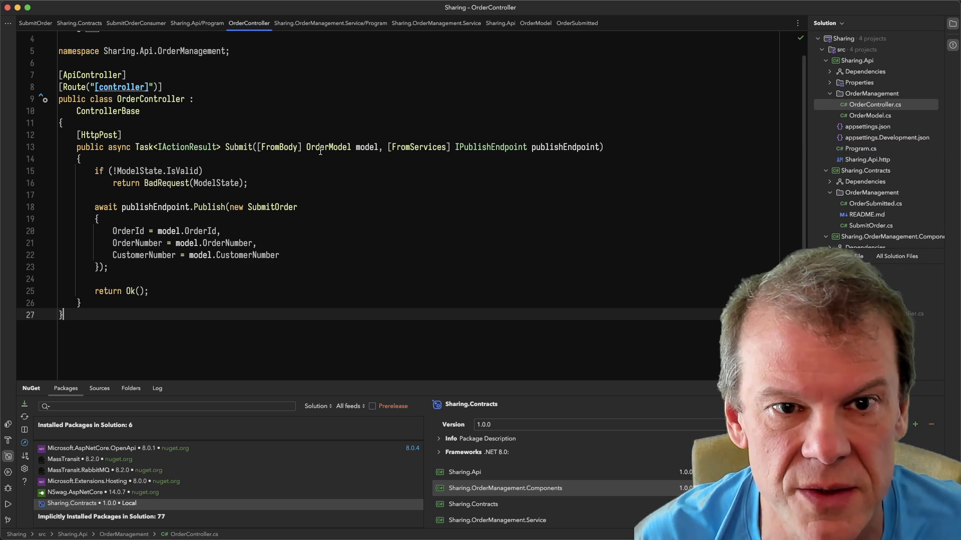
Step: Inspect OrderModel and the published SubmitOrder in OrderController, then open SubmitOrder.cs
{"action": "double_click", "coordinate": [328, 147]}
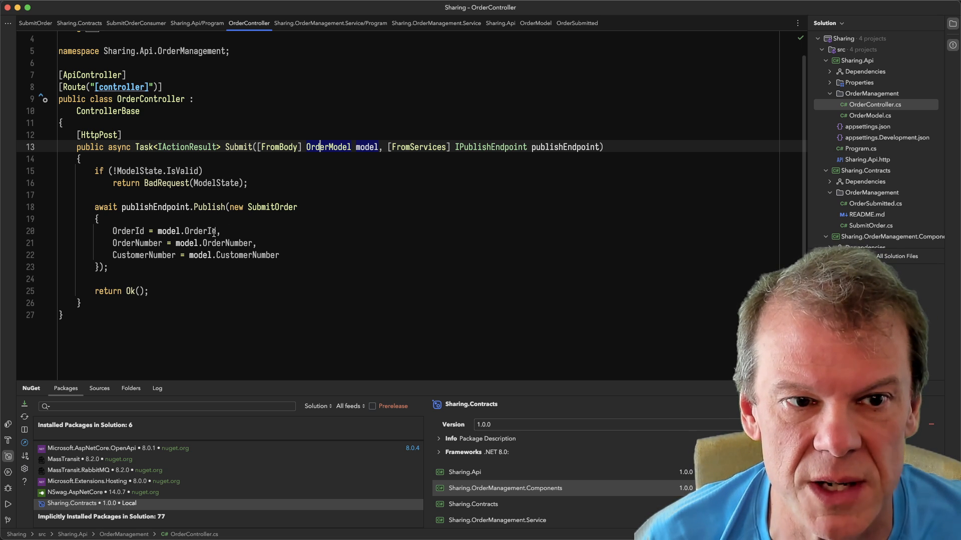
{"action": "double_click", "coordinate": [273, 207]}
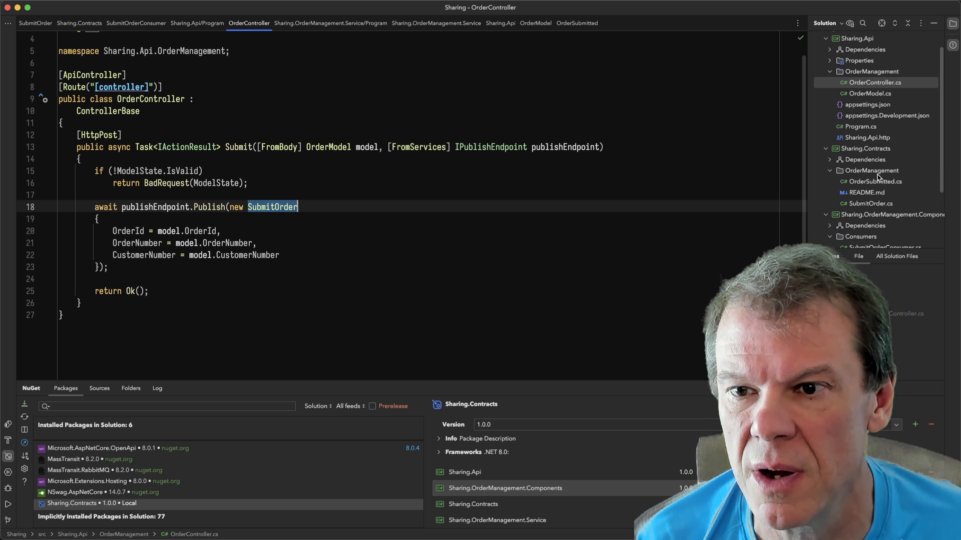
{"action": "scroll", "scroll_direction": "down", "scroll_amount": 3}
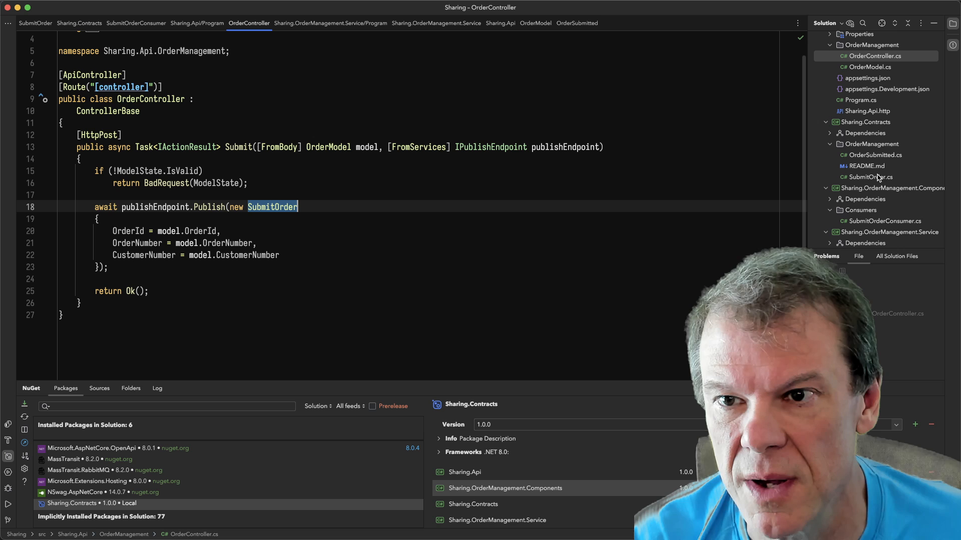
{"action": "scroll", "scroll_direction": "down", "scroll_amount": 3}
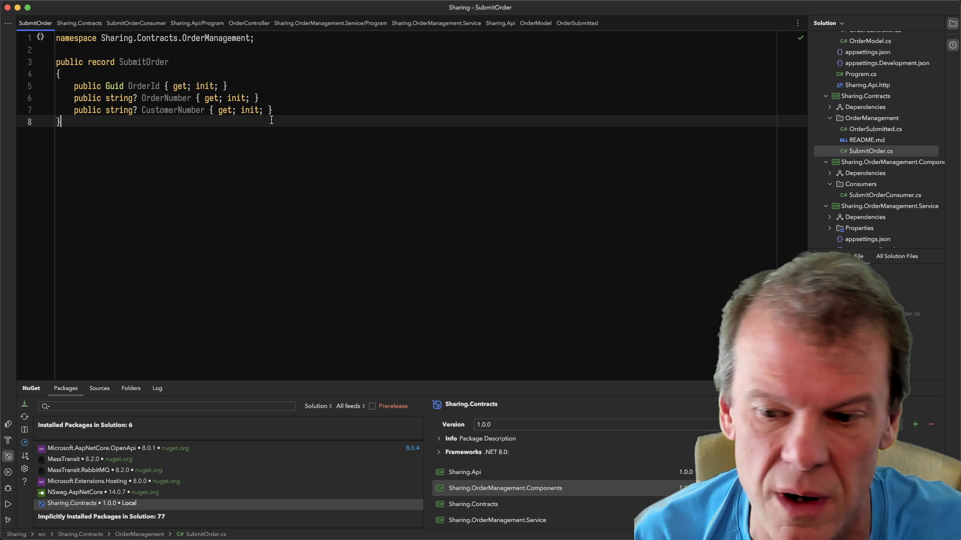
Step: Declare 'public record OrderSubmissionAccepted' and move it into OrderSubmissionAccepted.cs
{"action": "type", "text": "public"}
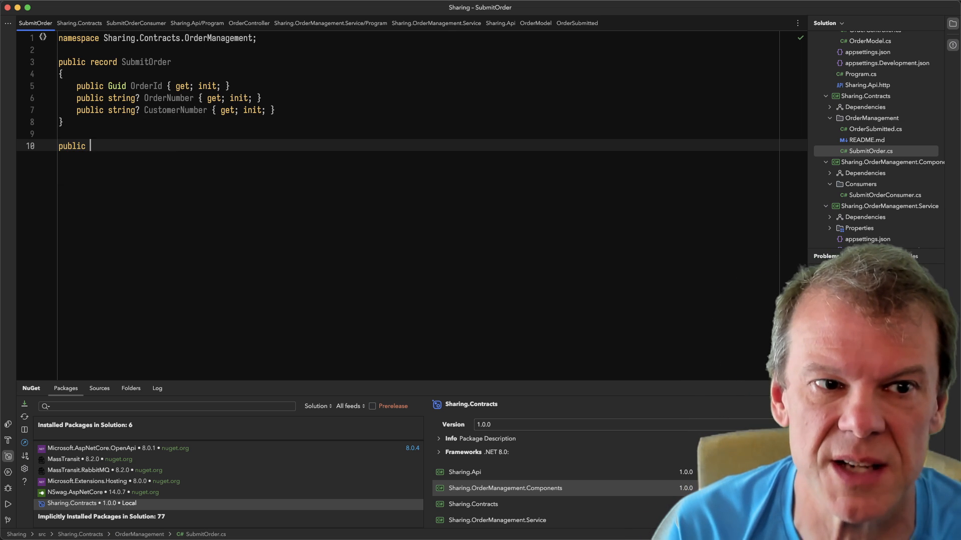
{"action": "type", "text": "record OrderSu"}
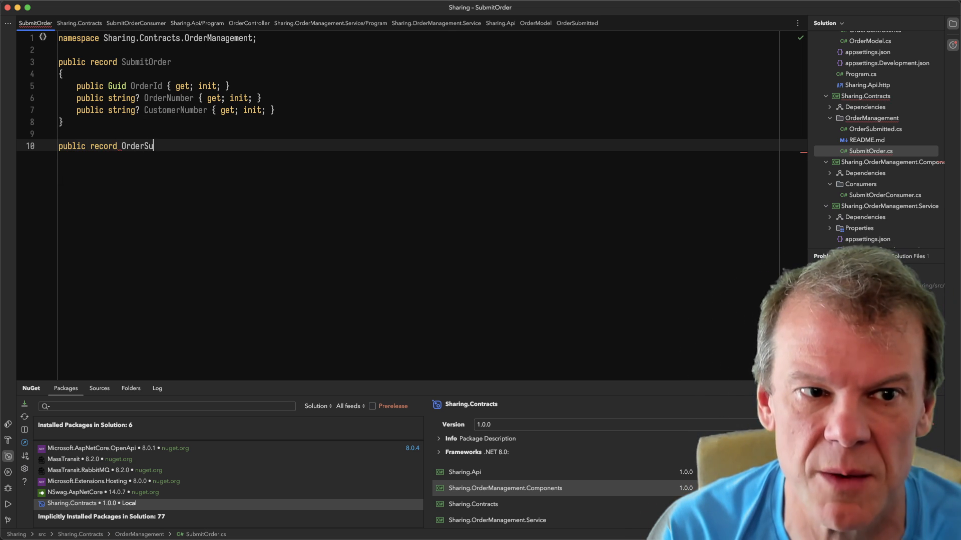
{"action": "type", "text": "bm"}
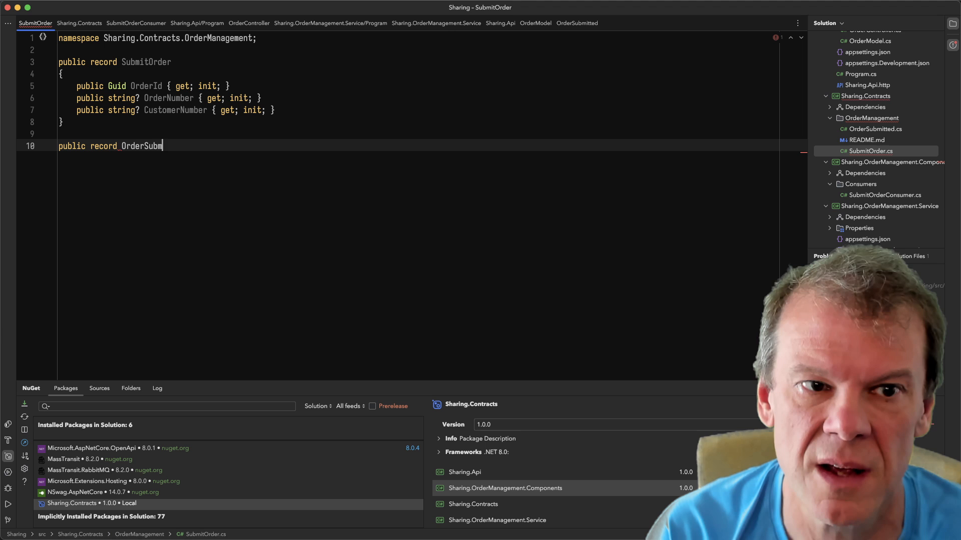
{"action": "type", "text": "issionAccepted"}
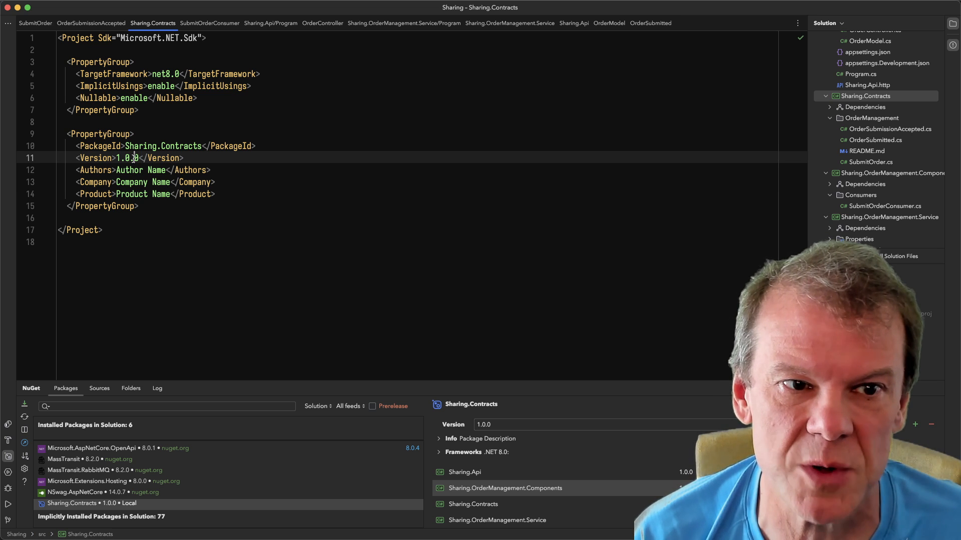
Step: Change the Version in Sharing.Contracts.csproj from 1.0.0 to 1.0.1
{"action": "type", "text": "1.0.1"}
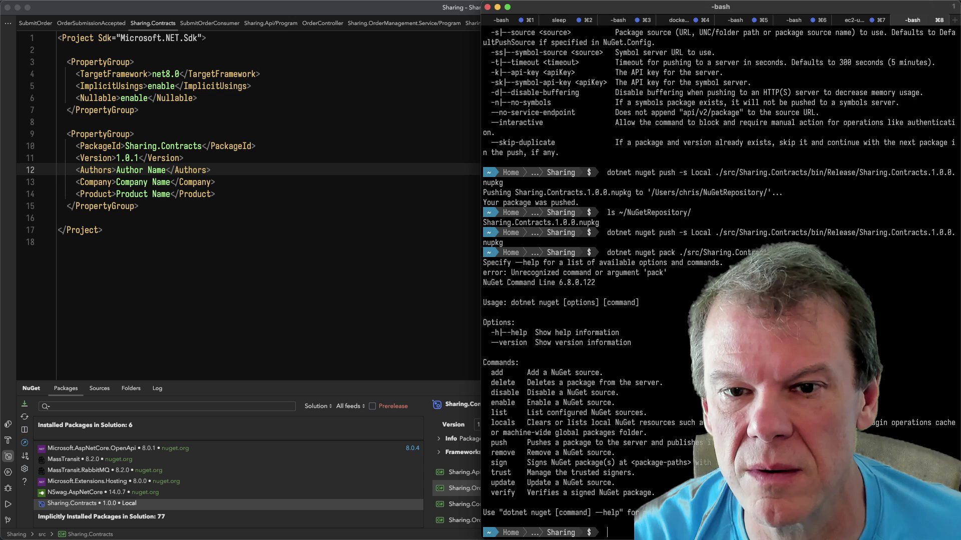
Step: From src/Sharing.Contracts, rerun the recalled dotnet pack command targeting the Local source
{"action": "type", "text": "dotnet nuget pack ./src/Sharing.Contracts/"}
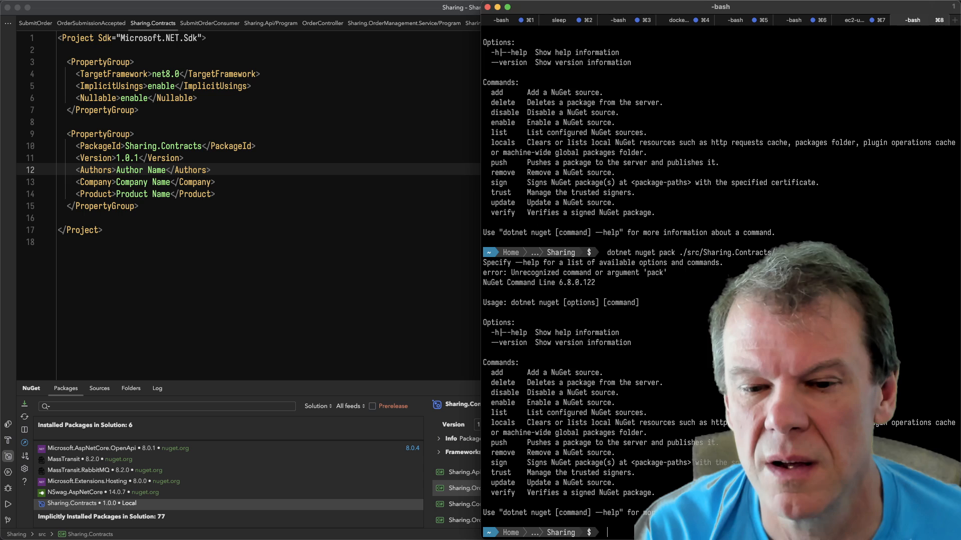
{"action": "type", "text": "cd src/Shari"}
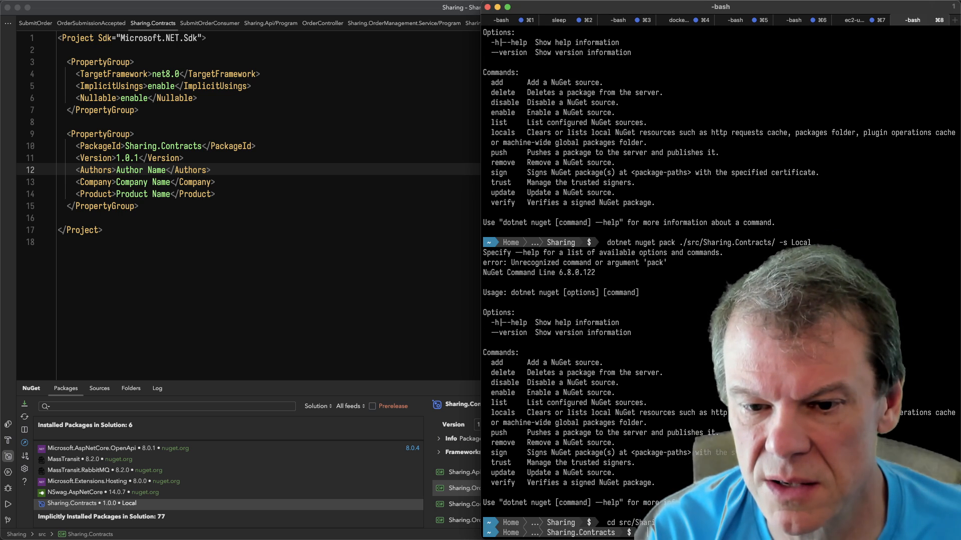
{"action": "key", "text": "ctrl+r"}
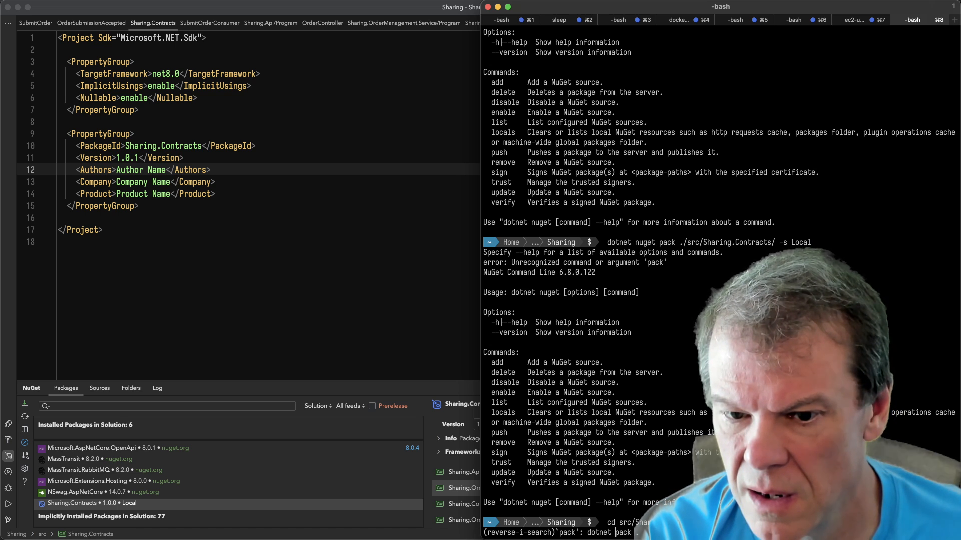
{"action": "key", "text": "Enter"}
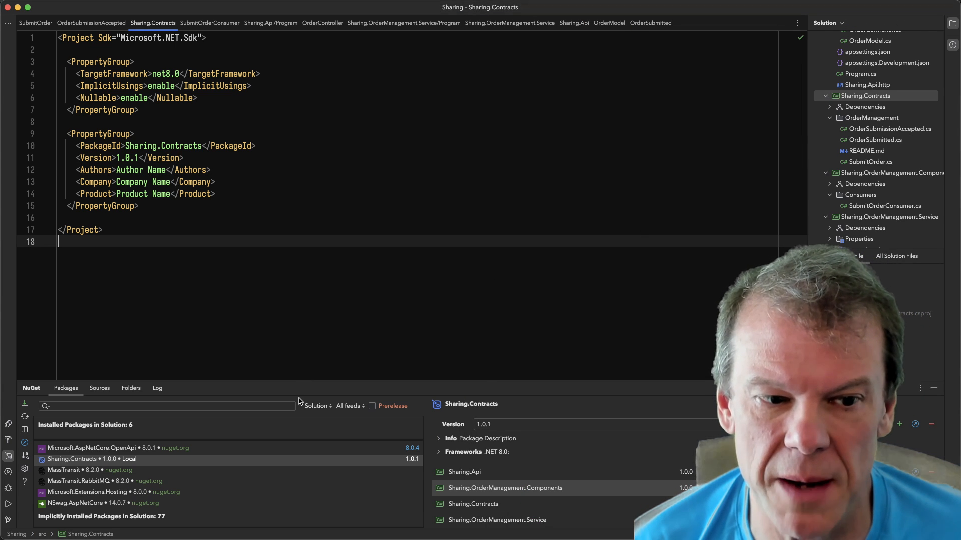
Step: Upgrade Sharing.Contracts from 1.0.0 to 1.0.1 in Sharing.OrderManagement.Components
{"action": "left_click", "coordinate": [71, 459]}
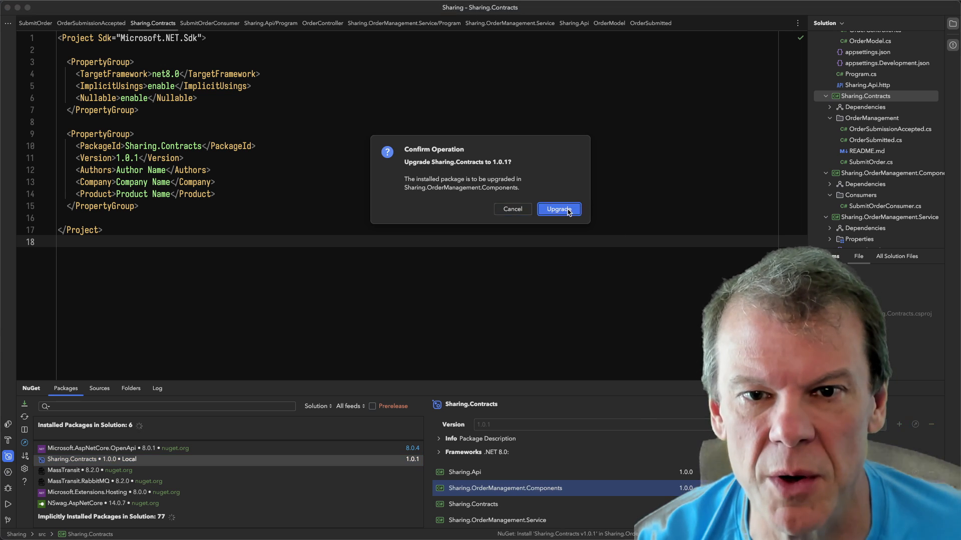
{"action": "left_click", "coordinate": [559, 209]}
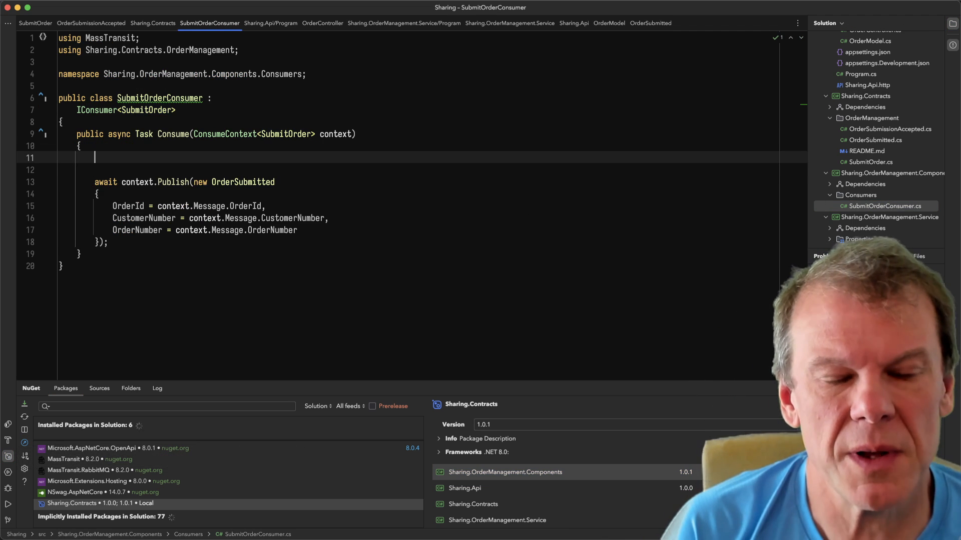
Step: Add an IsResponseAccepted<OrderSubmissionAccepted> block responding with OrderId = context.Message.OrderId
{"action": "type", "text": "if(context.is"}
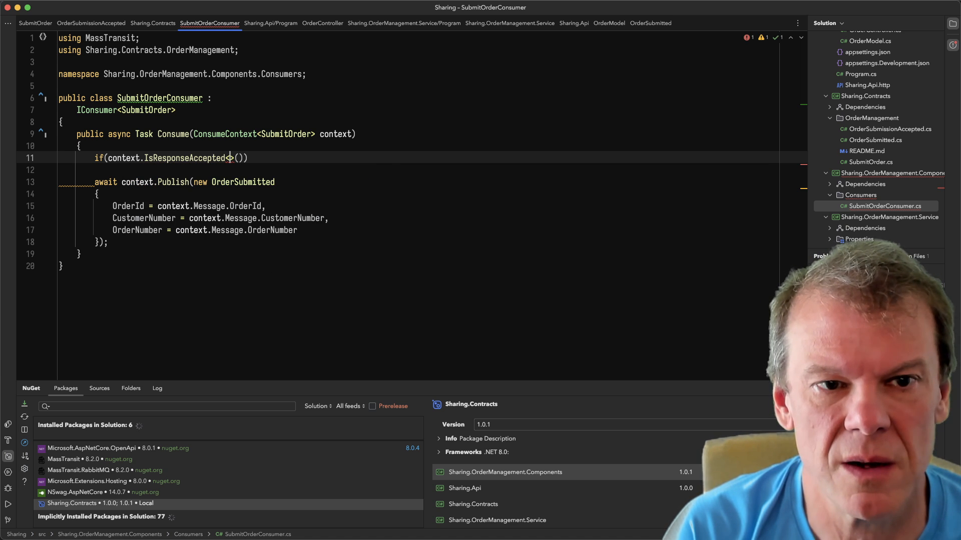
{"action": "type", "text": "OrderSubmissionAccepted"}
{"action": "type", "text": "await"}
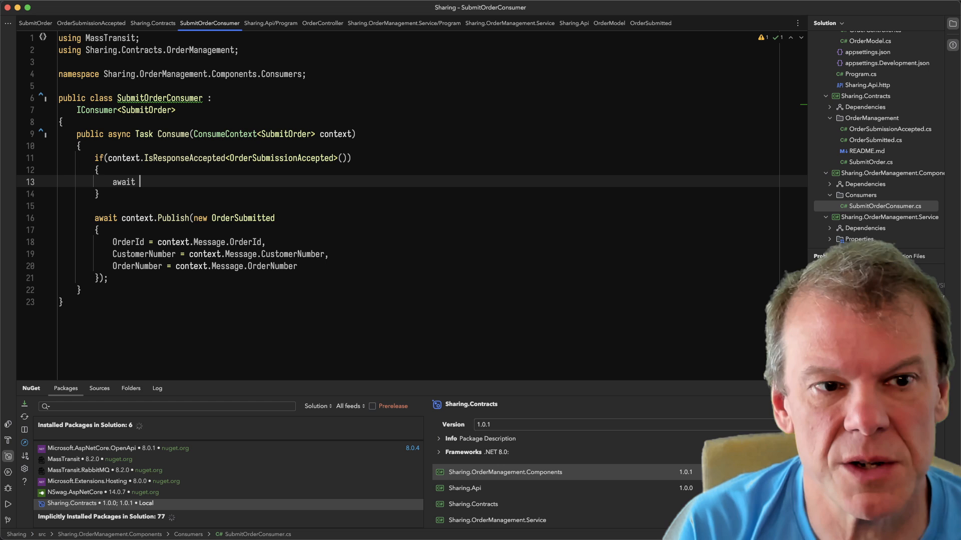
{"action": "type", "text": "context.Respon"}
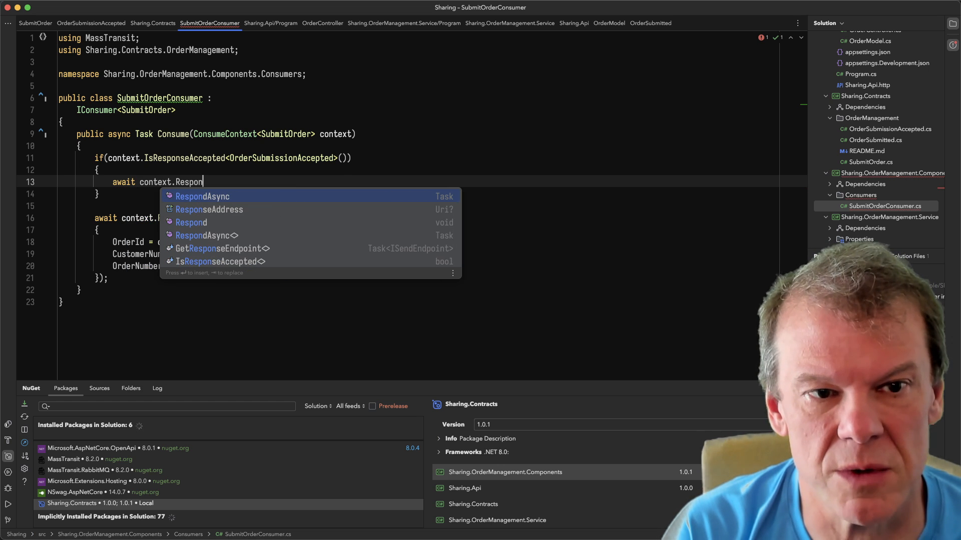
{"action": "type", "text": "dAsync(new"}
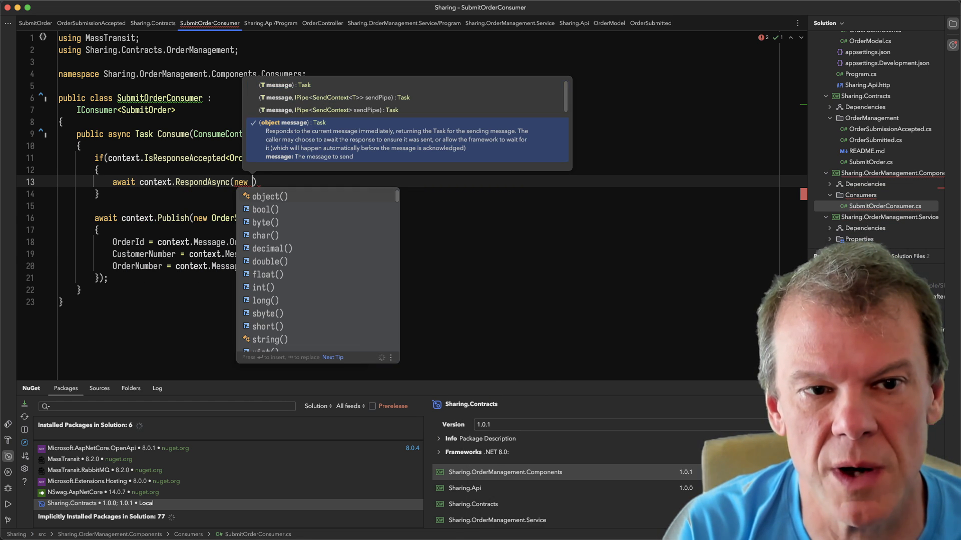
{"action": "type", "text": "OSA"}
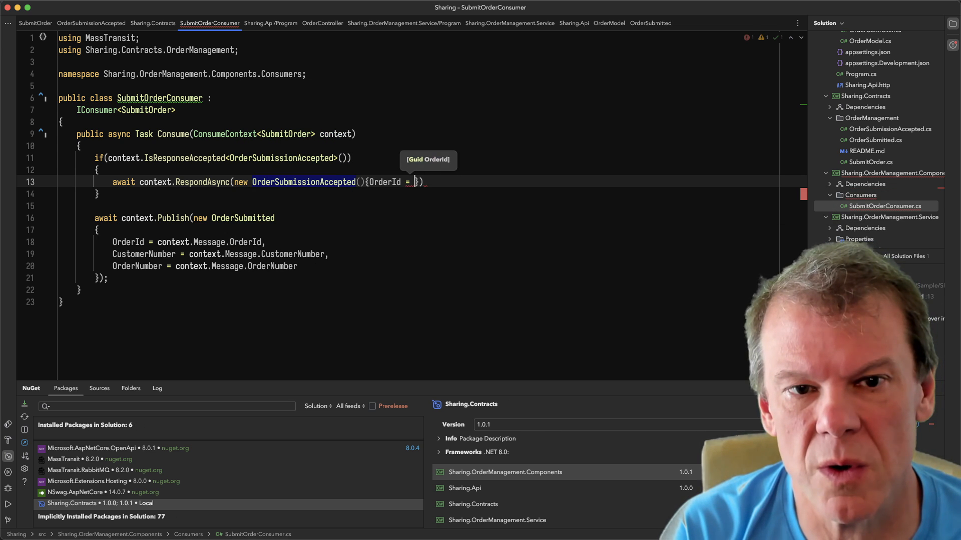
{"action": "type", "text": "context.Message.OrderId"}
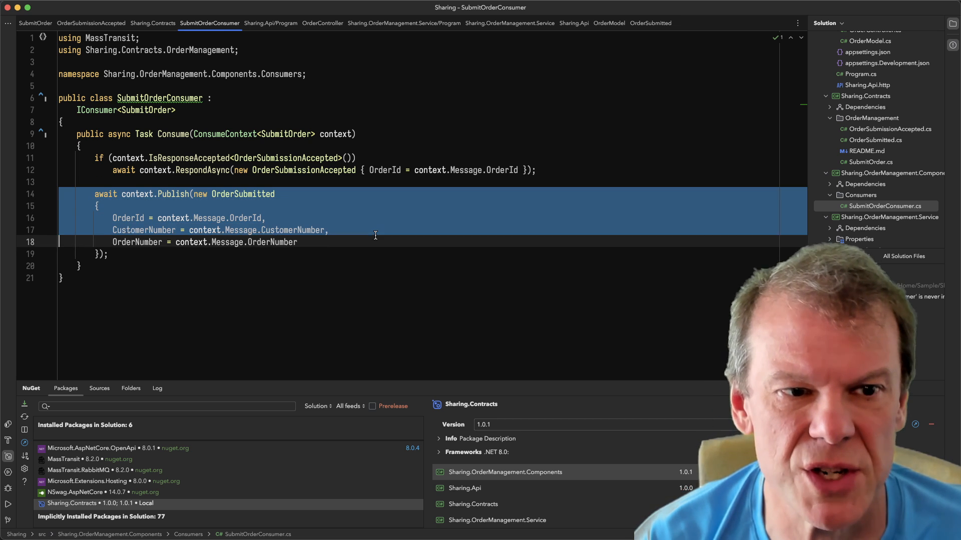
Step: Move the OrderSubmitted publish above the response check, separated by a blank line
{"action": "key", "text": "Delete"}
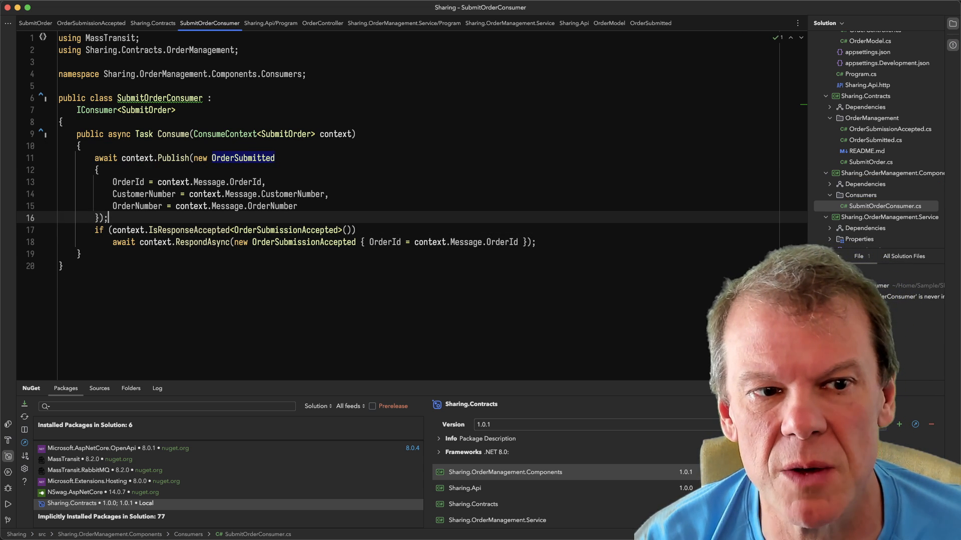
{"action": "key", "text": "Enter"}
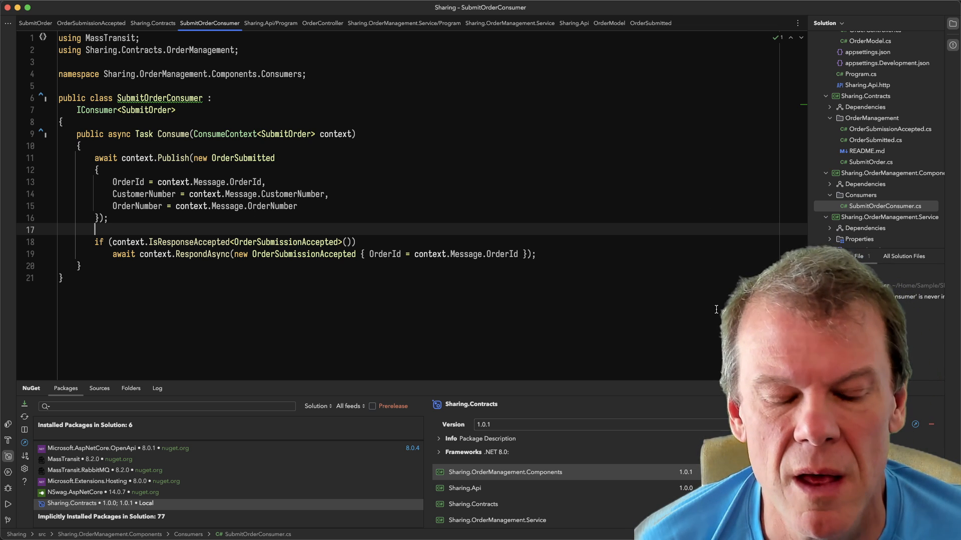
{"action": "mouse_move", "coordinate": [6, 499]}
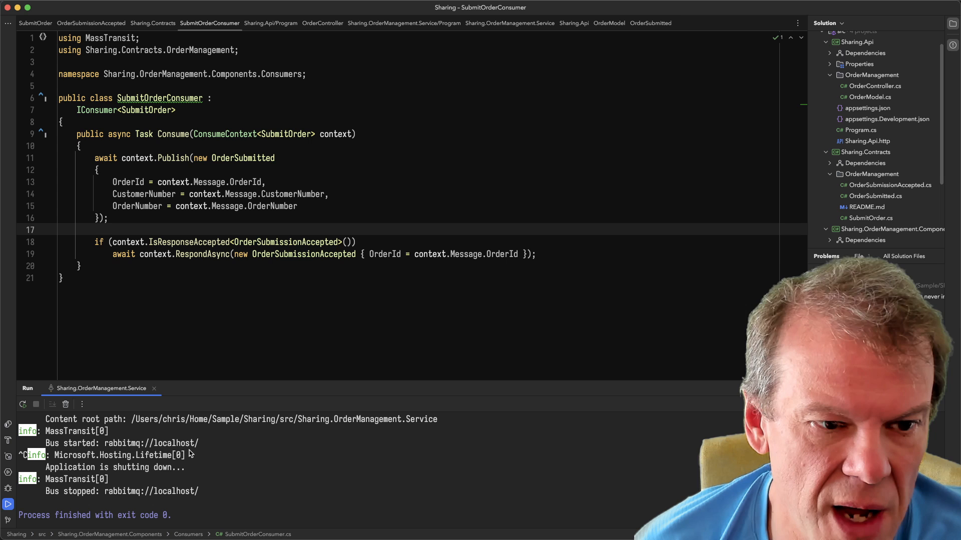
{"action": "mouse_move", "coordinate": [347, 465]}
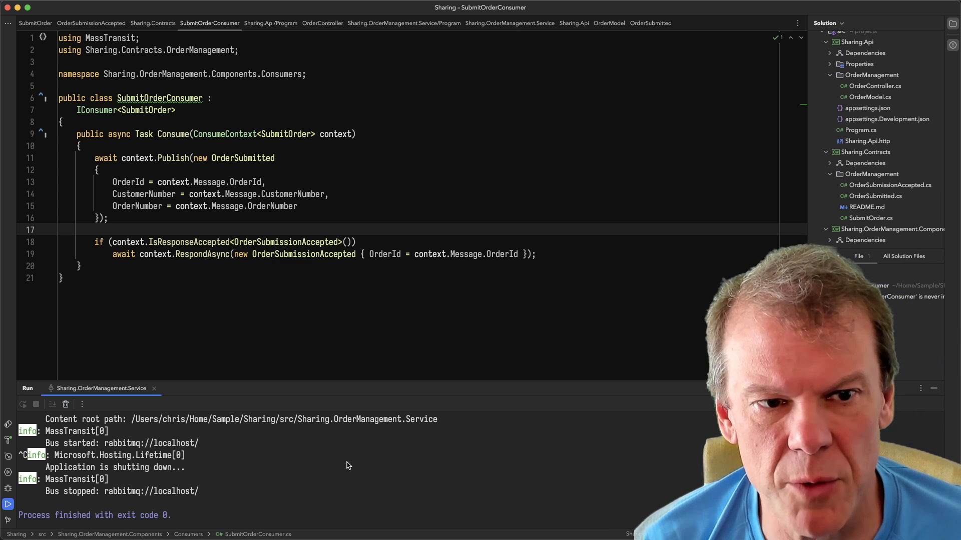
Step: Rerun the order service and confirm the order-management-submit-order queue has one consumer, then list exchanges
{"action": "left_click", "coordinate": [7, 504]}
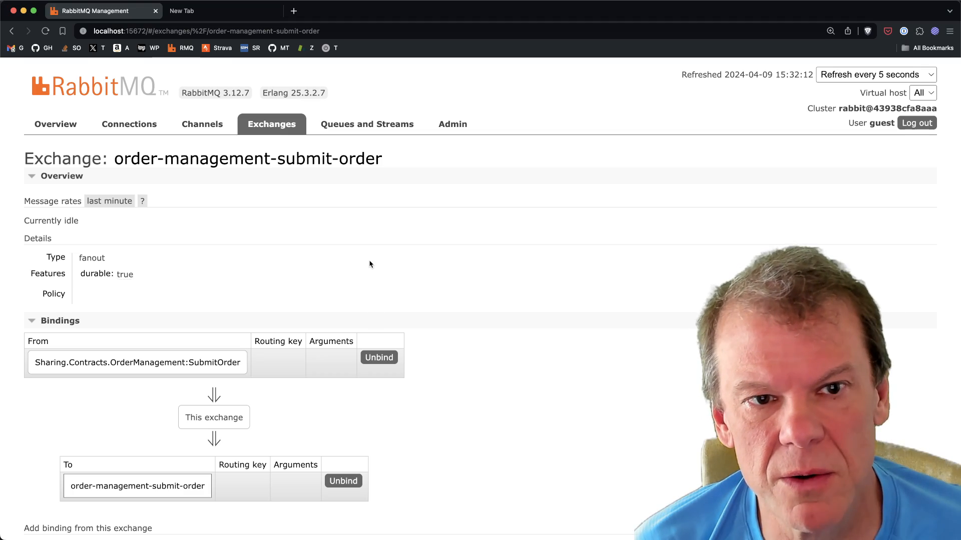
{"action": "left_click", "coordinate": [367, 124]}
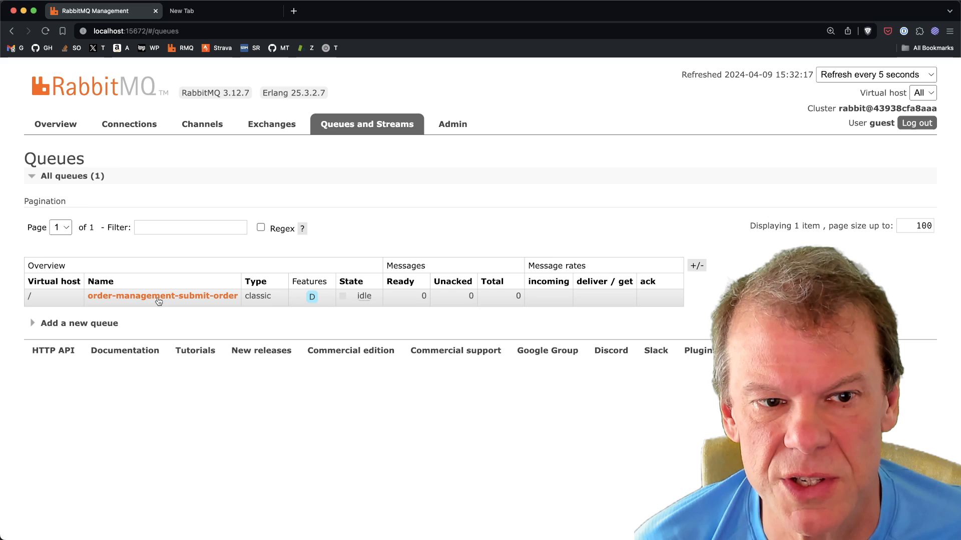
{"action": "left_click", "coordinate": [162, 296]}
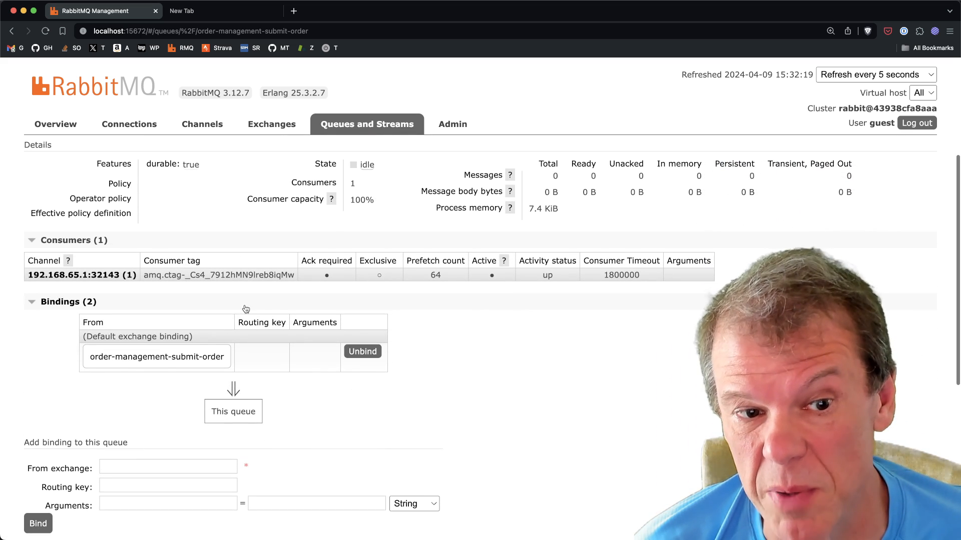
{"action": "mouse_move", "coordinate": [236, 305]}
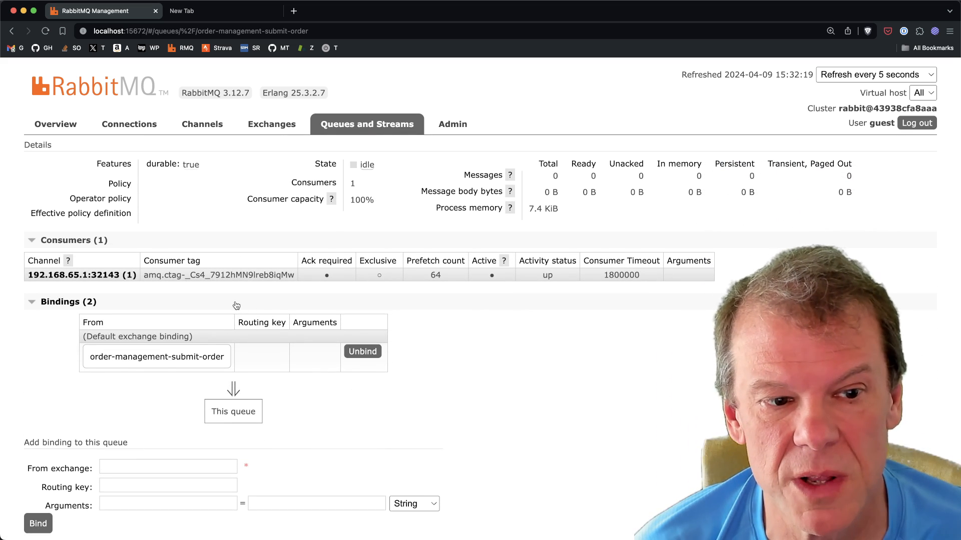
{"action": "left_click", "coordinate": [271, 124]}
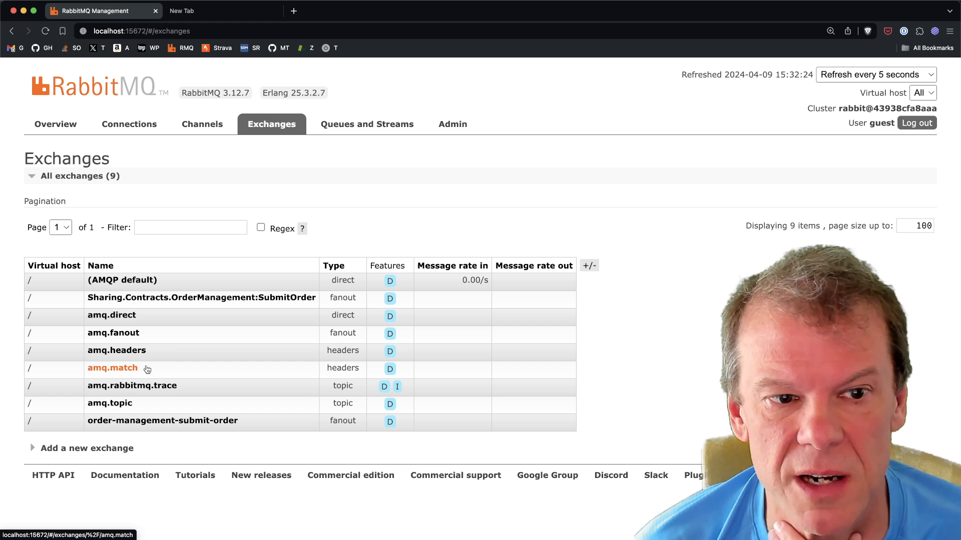
{"action": "mouse_move", "coordinate": [410, 177]}
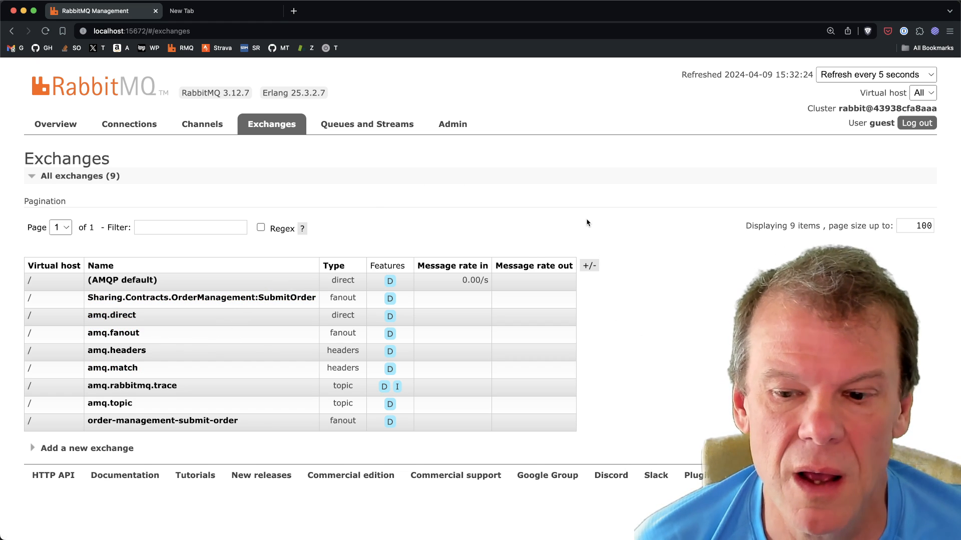
{"action": "mouse_move", "coordinate": [522, 238]}
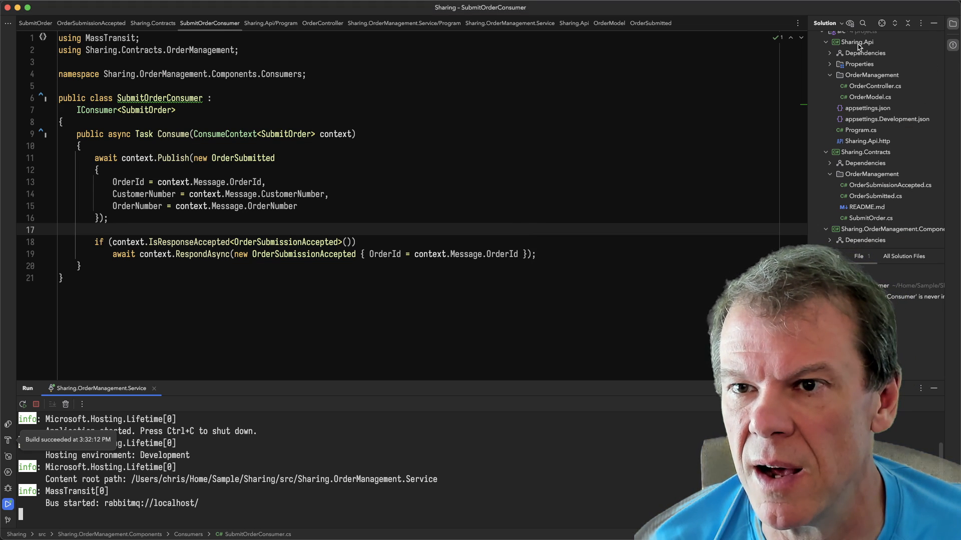
Step: Run the Sharing.Api project with its 'Sharing.Api: http' profile
{"action": "right_click", "coordinate": [858, 42]}
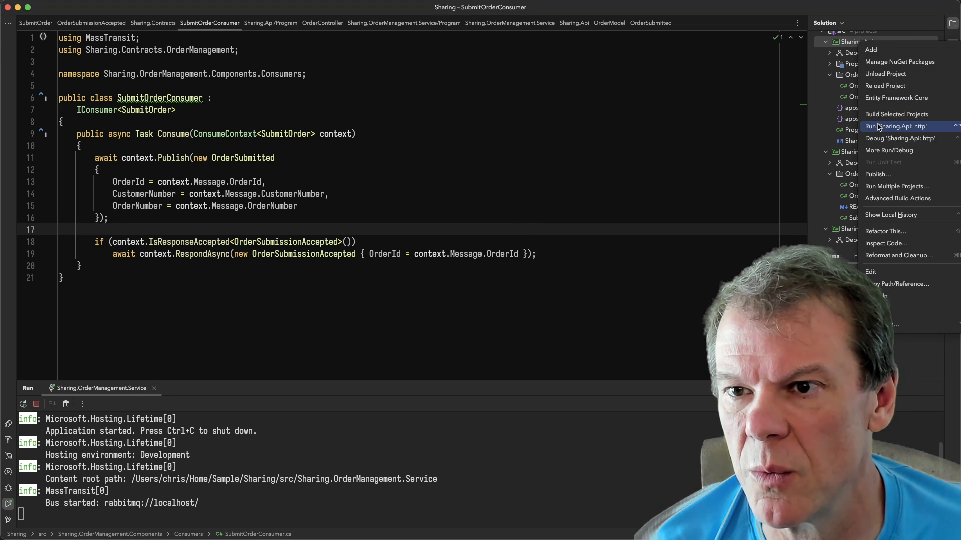
{"action": "left_click", "coordinate": [892, 126]}
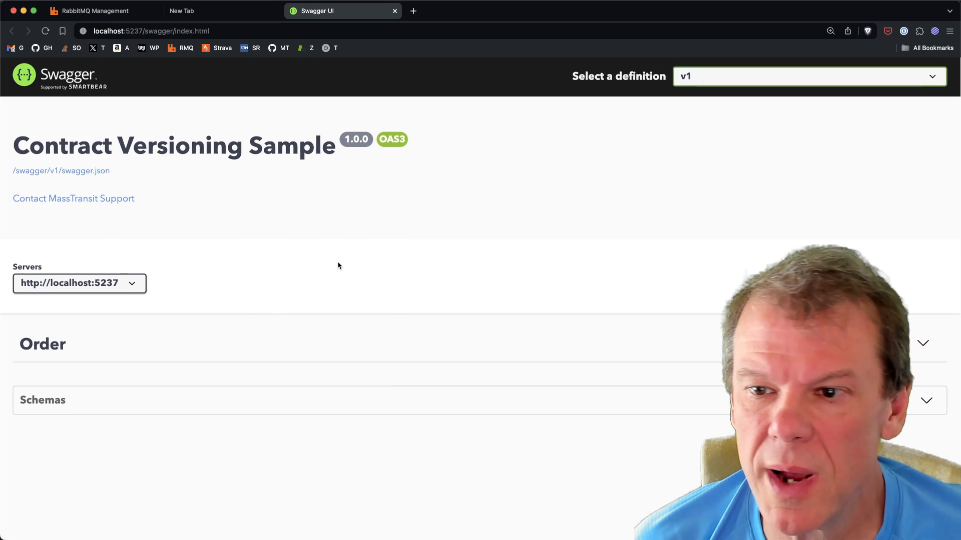
Step: Execute POST /Order with ORDER123 and customerNumber CUSTOMER123, getting a 200 response
{"action": "left_click", "coordinate": [43, 344]}
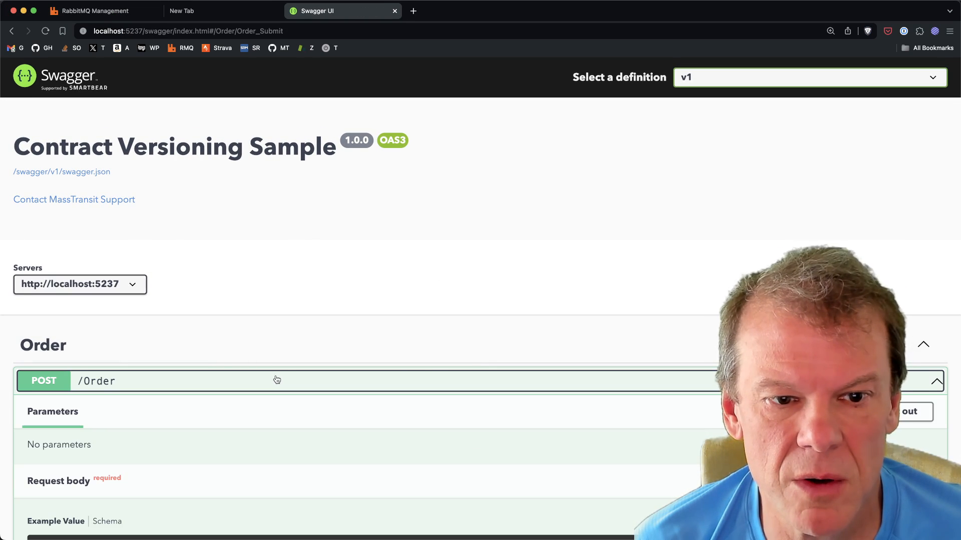
{"action": "left_click", "coordinate": [915, 412]}
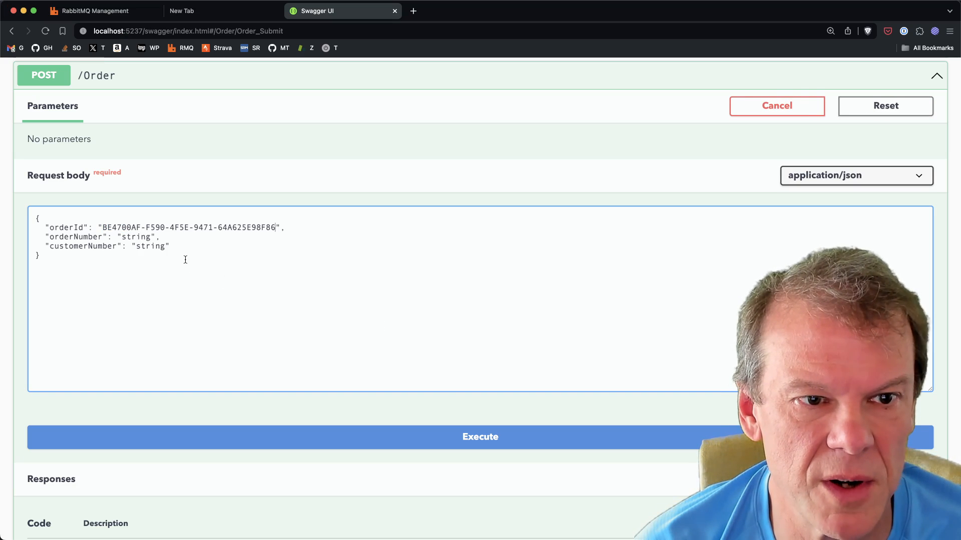
{"action": "type", "text": "0"}
{"action": "left_click", "coordinate": [108, 236]}
{"action": "type", "text": "ORDER123"}
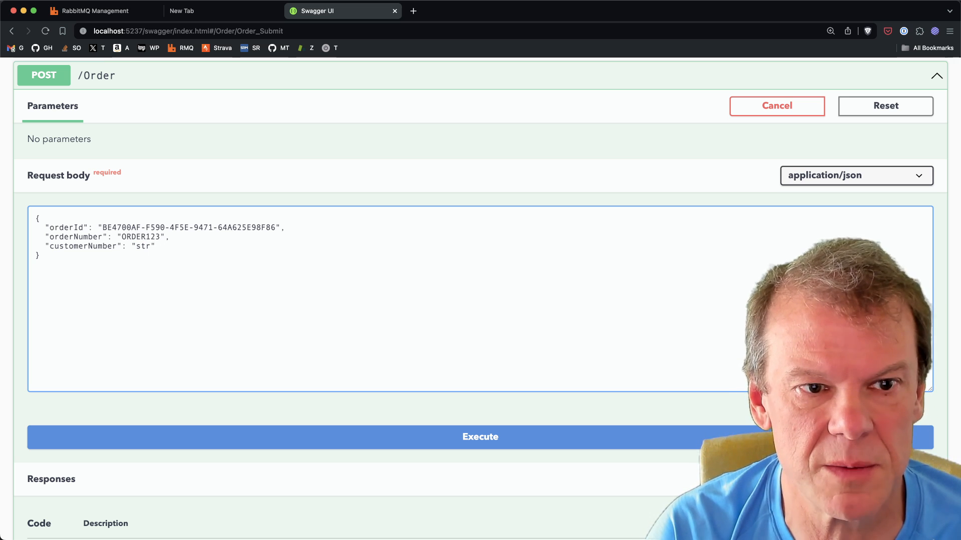
{"action": "type", "text": "CUSTOMER123"}
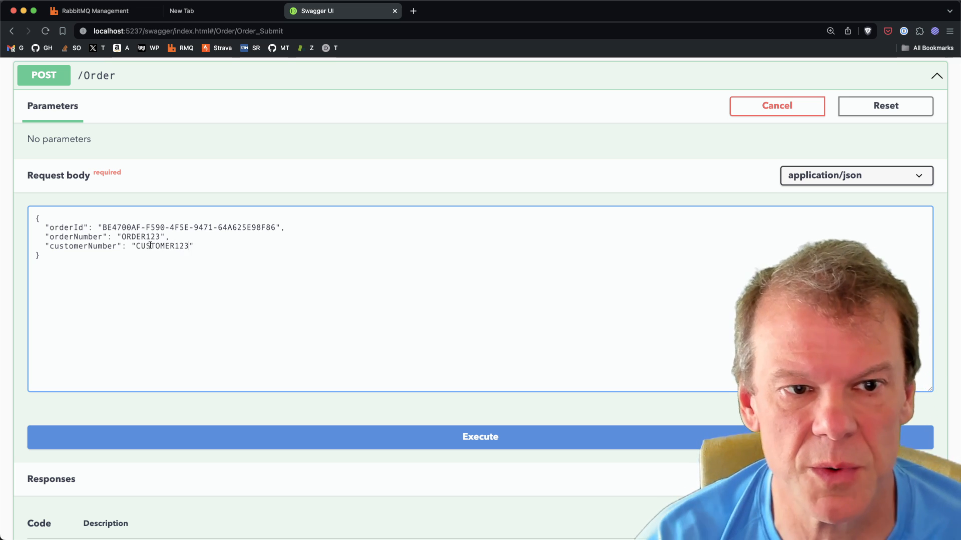
{"action": "left_click", "coordinate": [479, 437]}
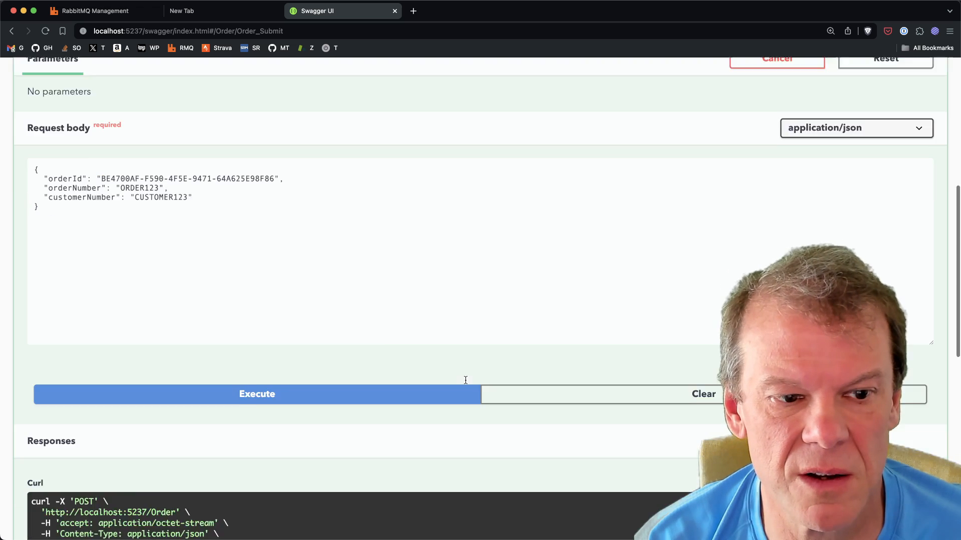
{"action": "left_click", "coordinate": [257, 394]}
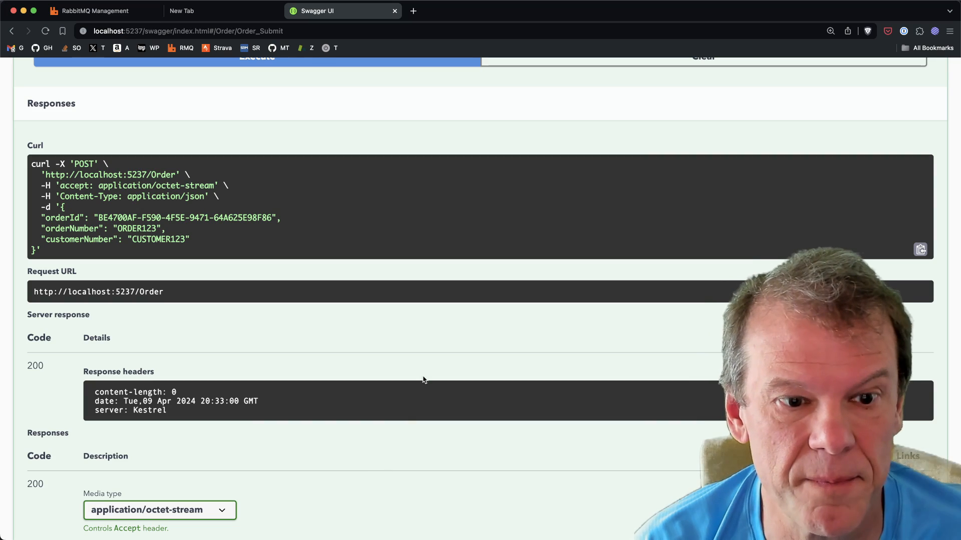
{"action": "mouse_move", "coordinate": [317, 173]}
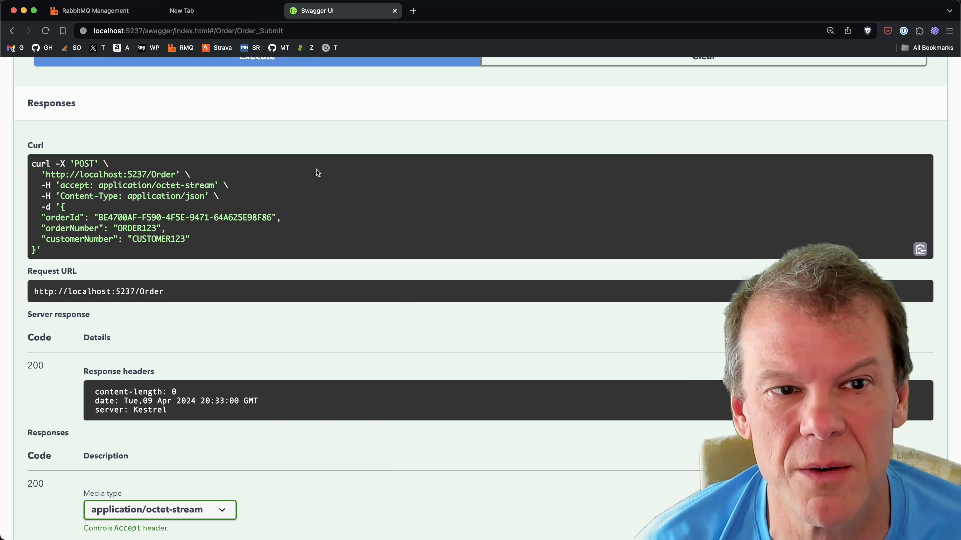
Step: Inspect the OrderSubmitted exchange details in RabbitMQ, then return to the queues overview
{"action": "left_click", "coordinate": [100, 11]}
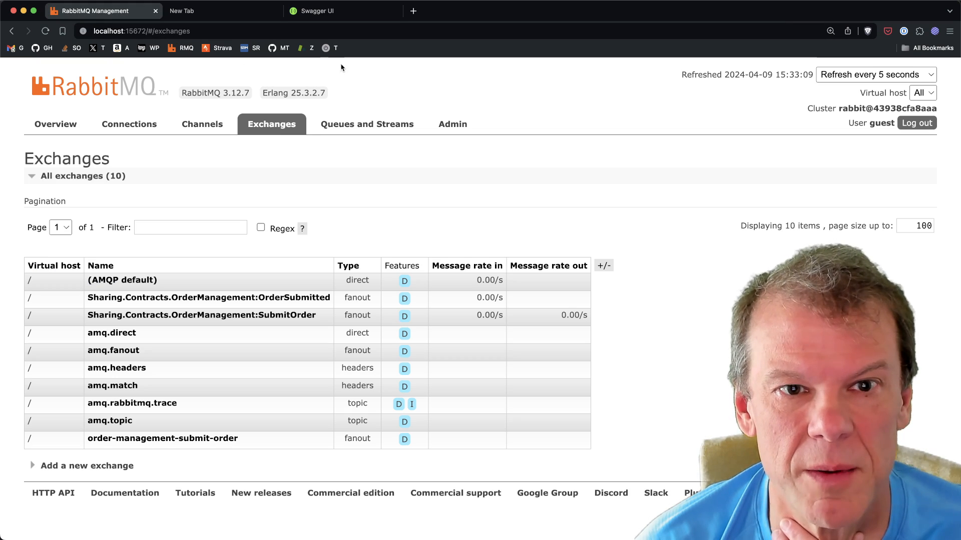
{"action": "mouse_move", "coordinate": [228, 301]}
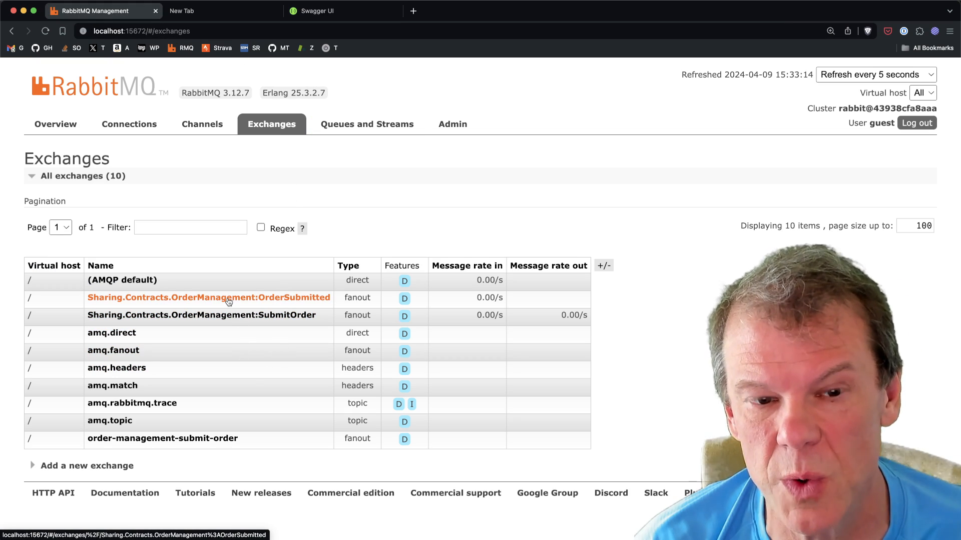
{"action": "left_click", "coordinate": [208, 298]}
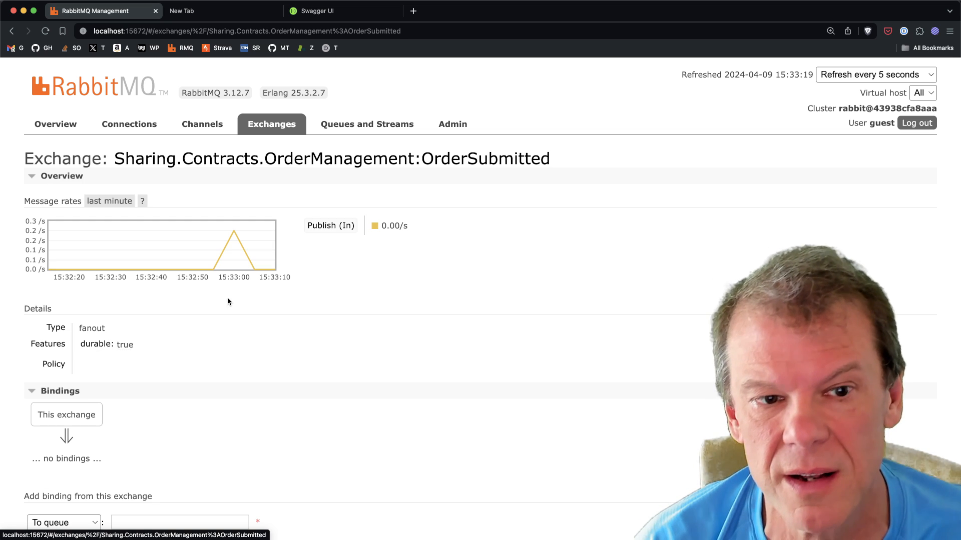
{"action": "scroll", "scroll_direction": "down", "scroll_amount": 3}
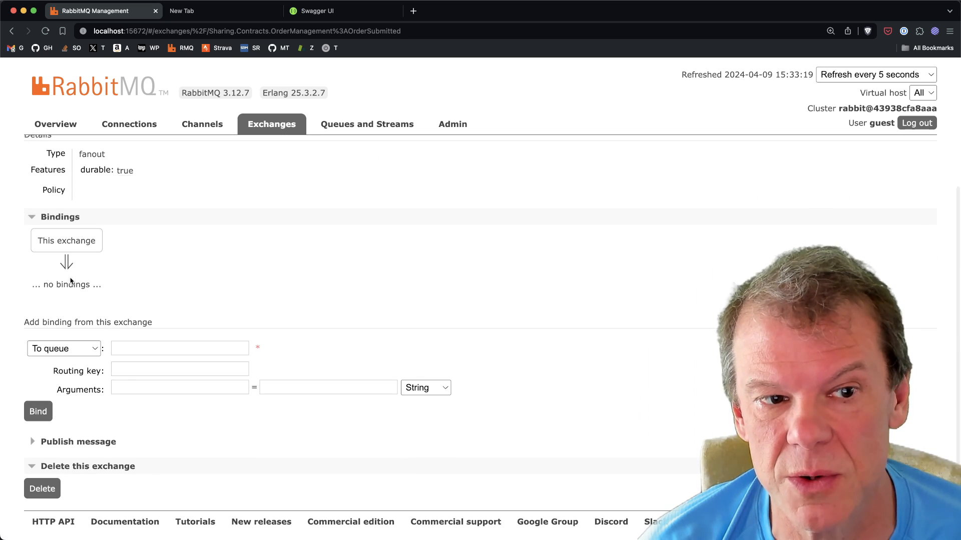
{"action": "mouse_move", "coordinate": [216, 293]}
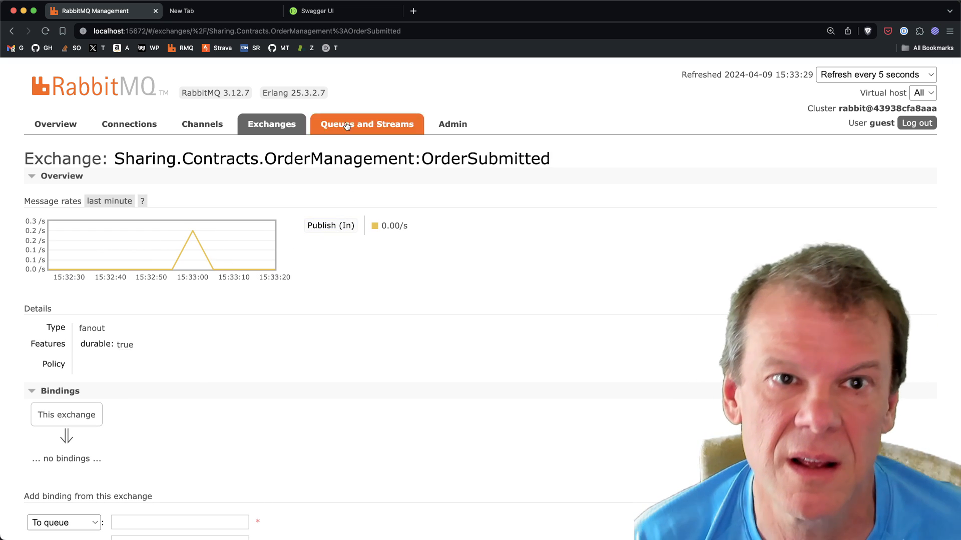
{"action": "left_click", "coordinate": [315, 11]}
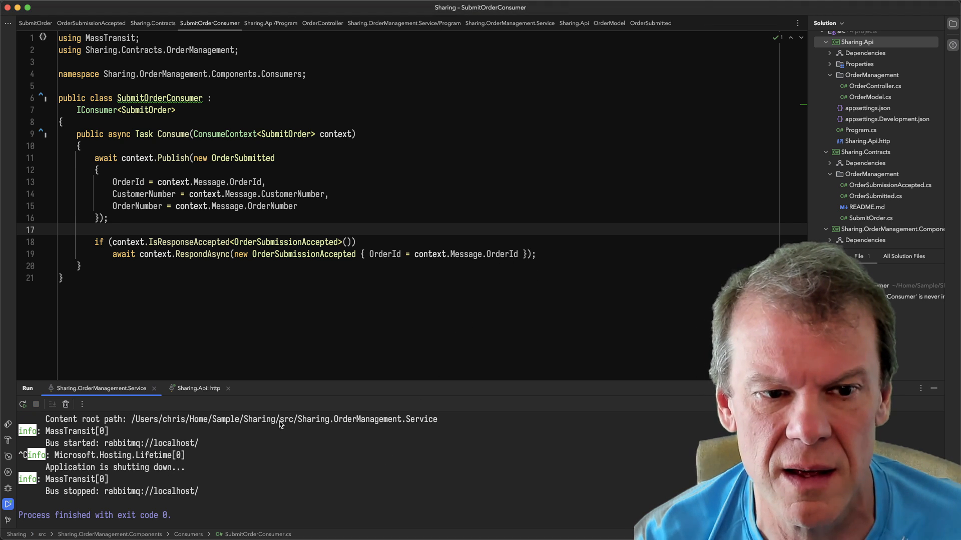
Step: Add a [FromServices] IRequestClient<SubmitOrder> requestClient parameter to OrderController's Submit action
{"action": "left_click", "coordinate": [198, 389]}
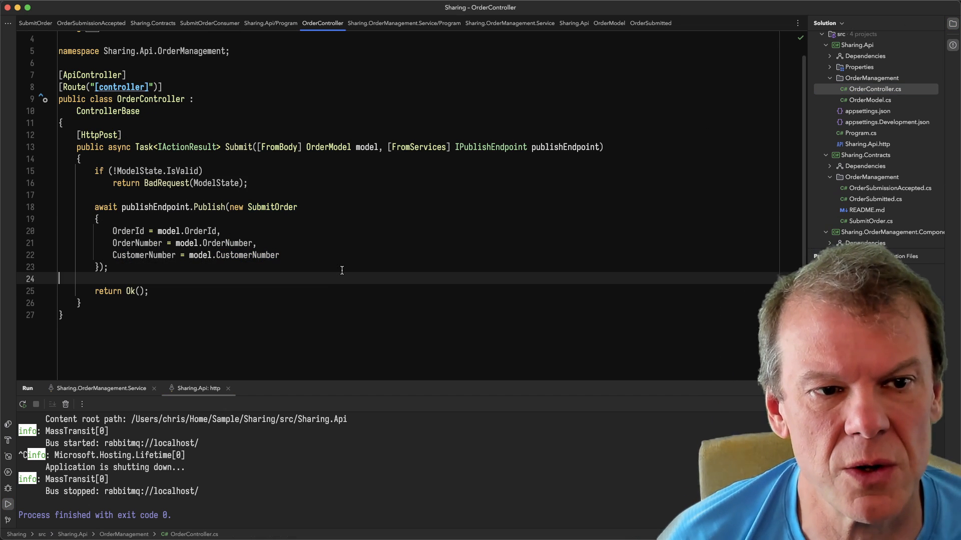
{"action": "double_click", "coordinate": [271, 207]}
{"action": "type", "text": ", "}
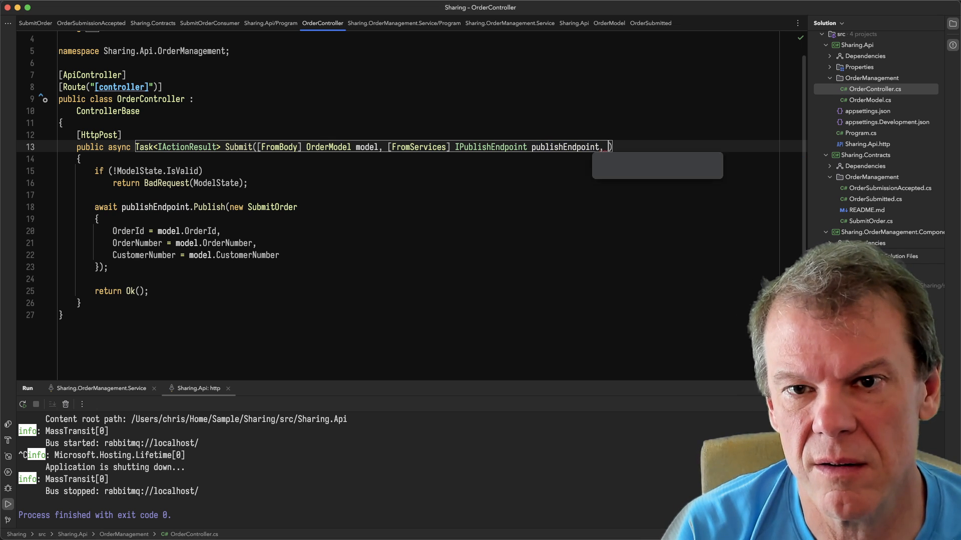
{"action": "type", "text": "[FromServices] IRequestClient<SubmitOrder>"}
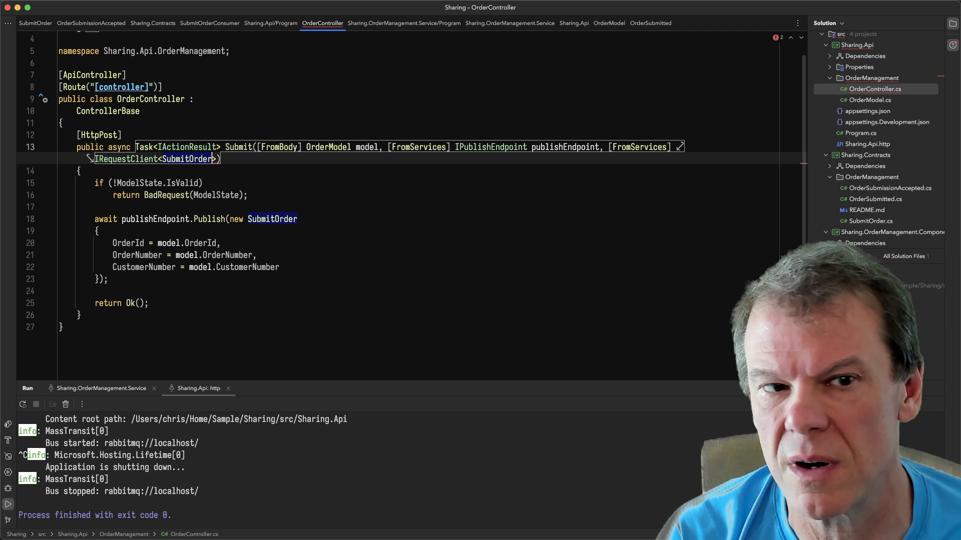
{"action": "type", "text": "requestClient"}
{"action": "type", "text": "await"}
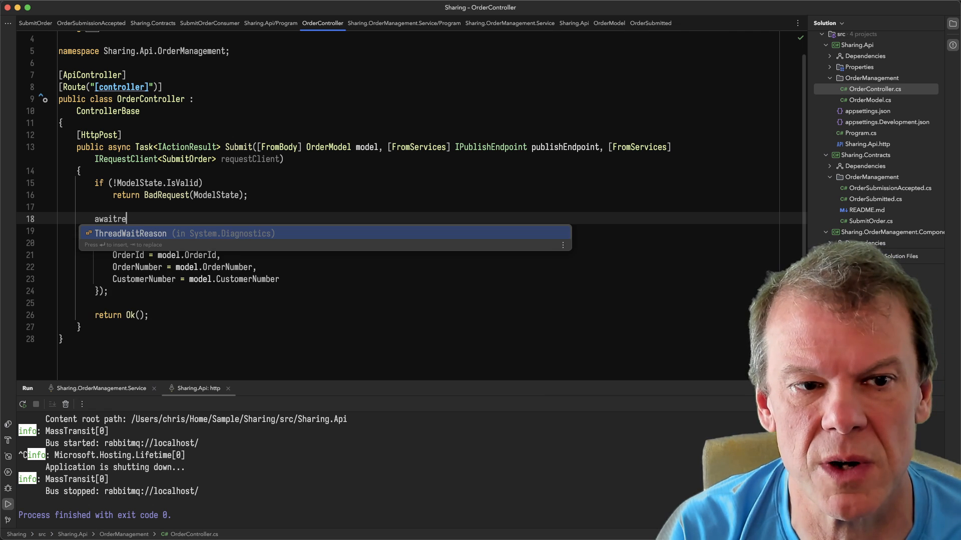
Step: Start typing requestClient.GetResponse<OrderSu…> and expand Sharing.Api's dependencies
{"action": "type", "text": "requestClient.G"}
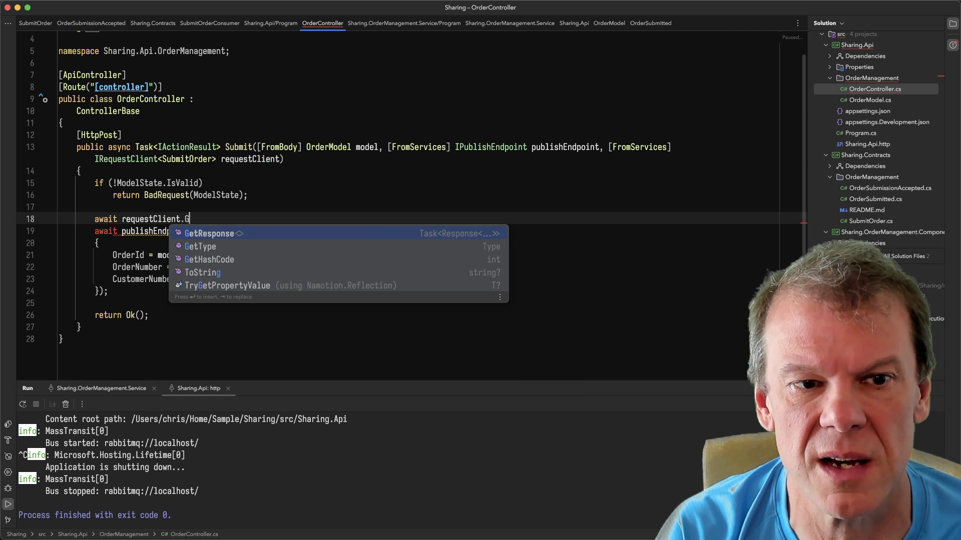
{"action": "type", "text": "etResponse<OSA>("}
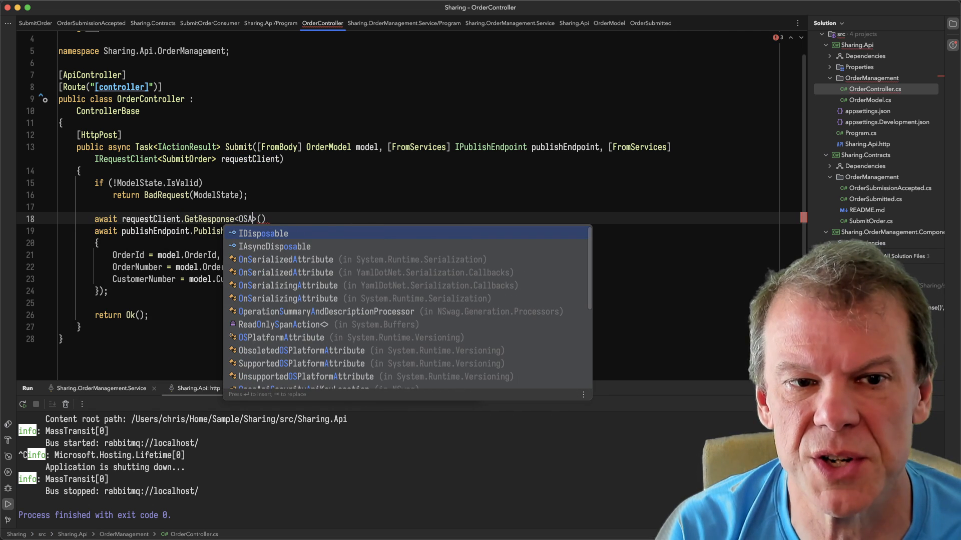
{"action": "type", "text": "Order"}
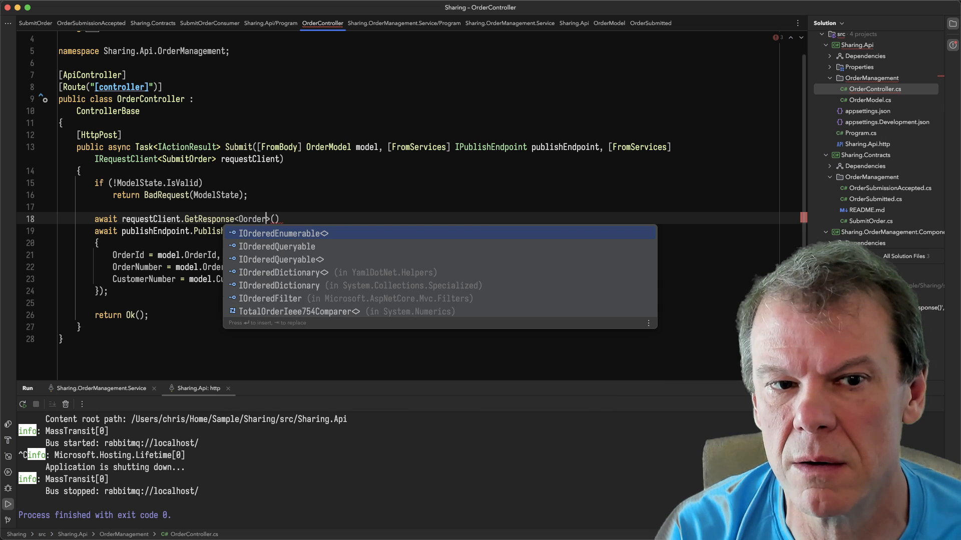
{"action": "type", "text": "Sub"}
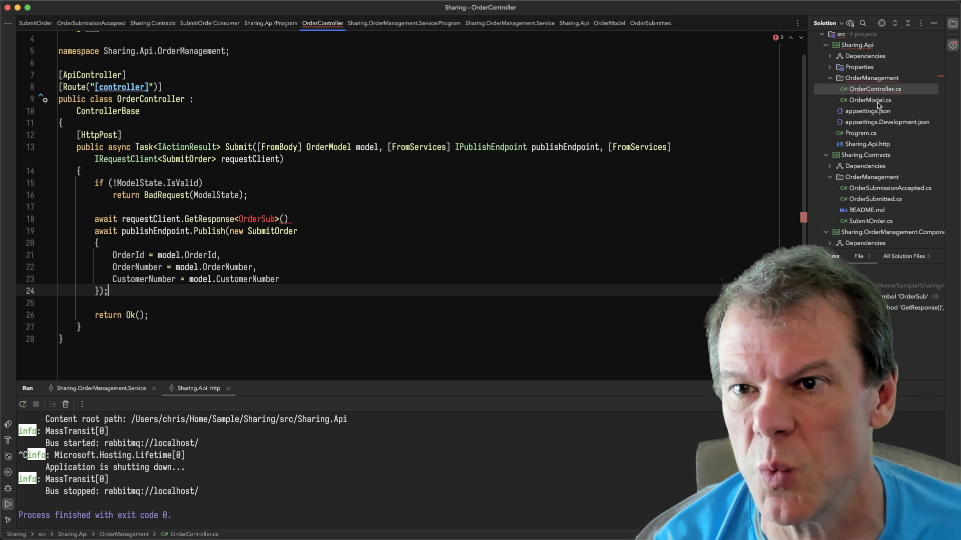
{"action": "left_click", "coordinate": [829, 56]}
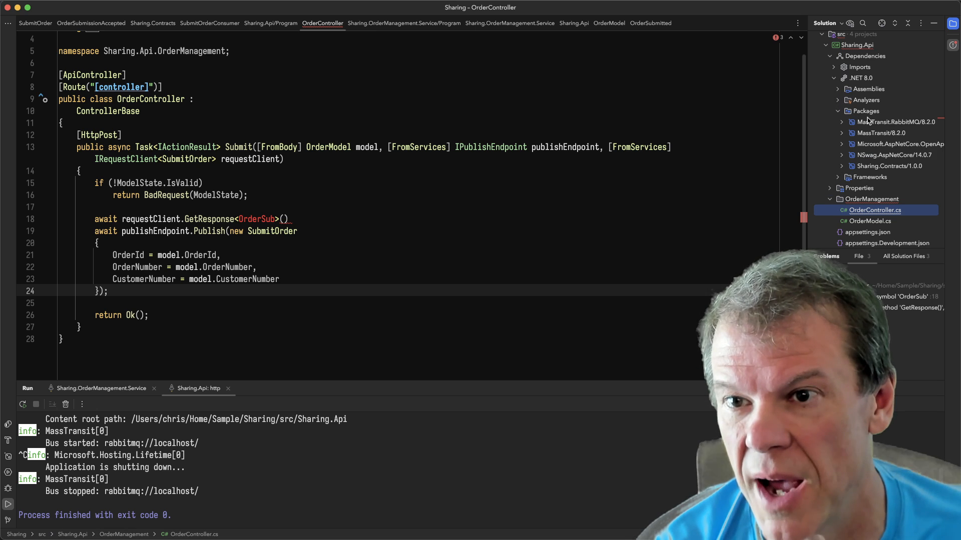
Step: Upgrade Sharing.Api's Sharing.Contracts NuGet package from 1.0.0 to 1.0.1
{"action": "left_click", "coordinate": [889, 166]}
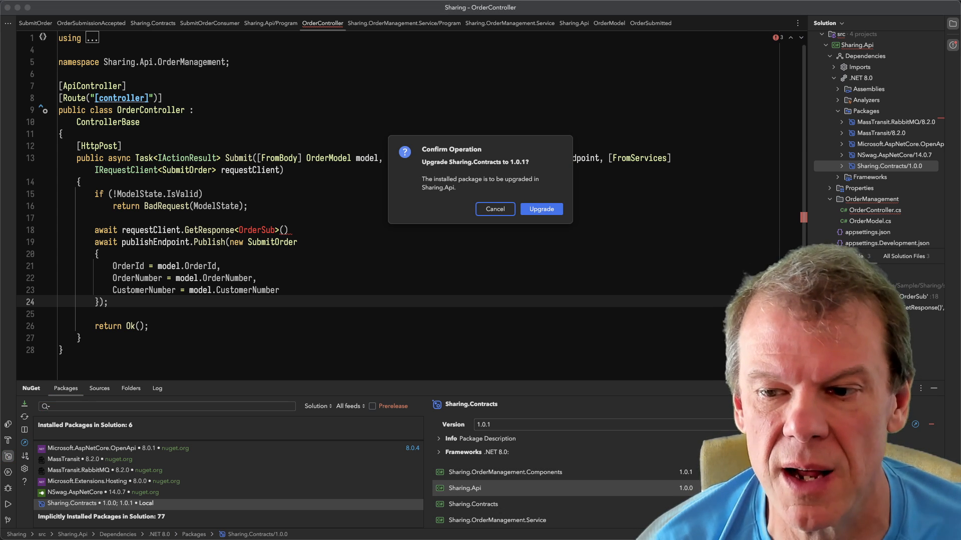
{"action": "left_click", "coordinate": [542, 210]}
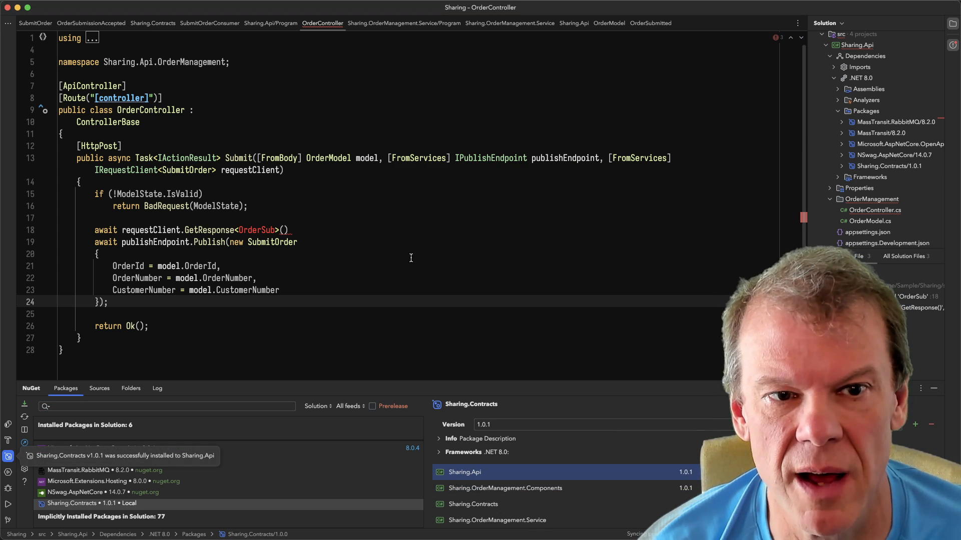
{"action": "type", "text": "A"}
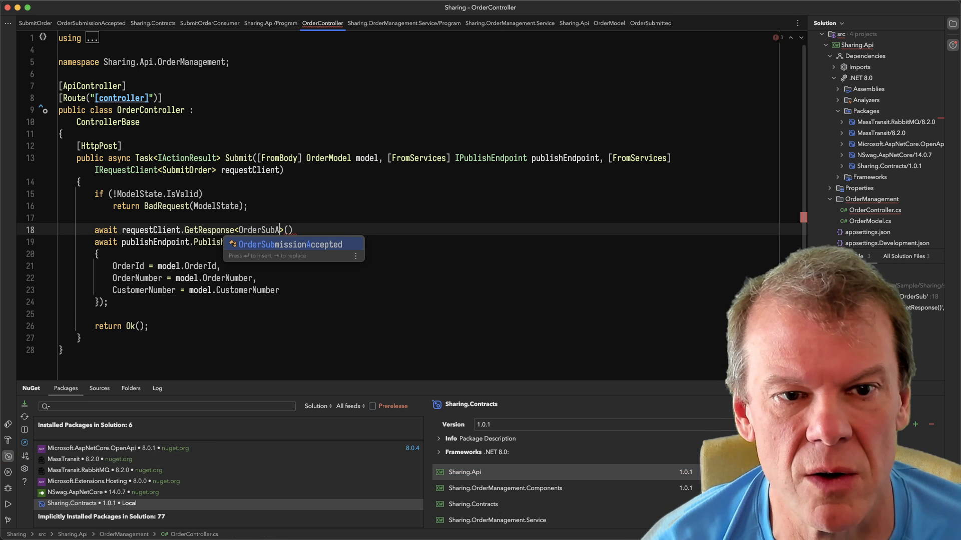
Step: Make Submit await the OrderSubmissionAccepted response, return Ok(response.Message), and rerun Sharing.Api
{"action": "key", "text": "Tab"}
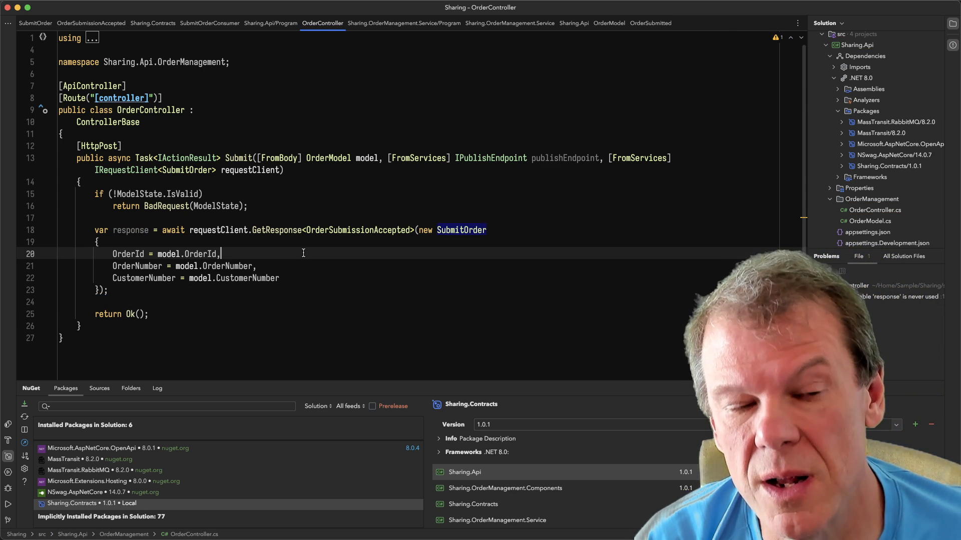
{"action": "type", "text": "response.Message"}
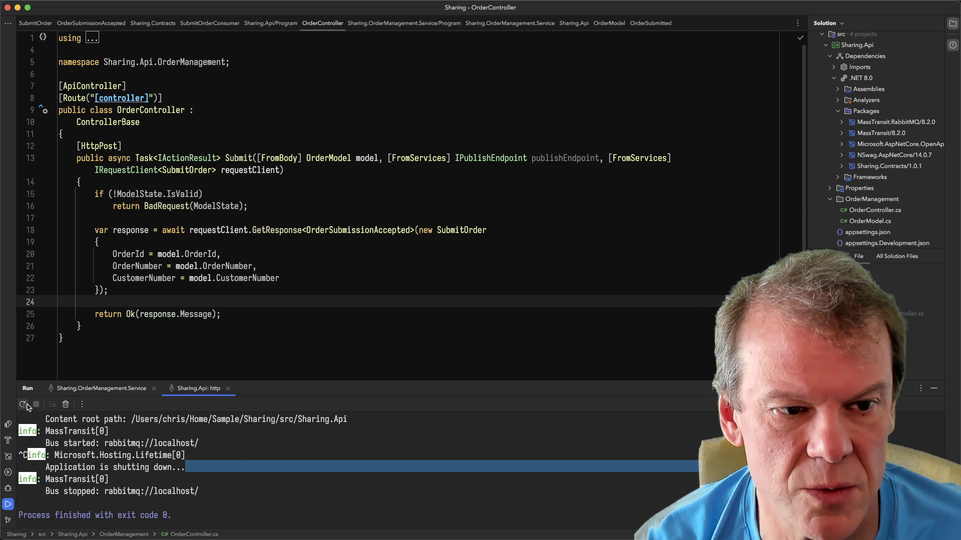
{"action": "left_click", "coordinate": [100, 388]}
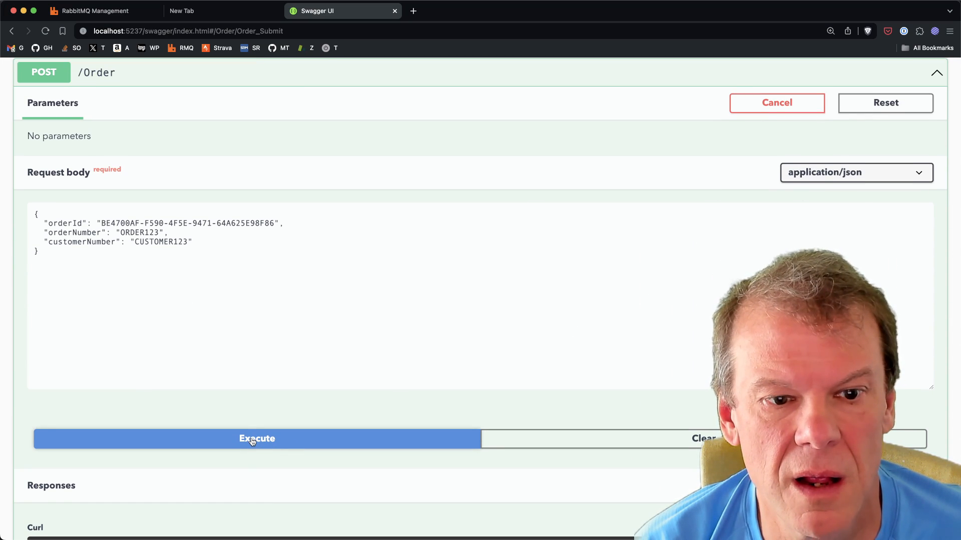
Step: Re-execute POST /Order and scroll to the response body containing orderId
{"action": "left_click", "coordinate": [252, 439]}
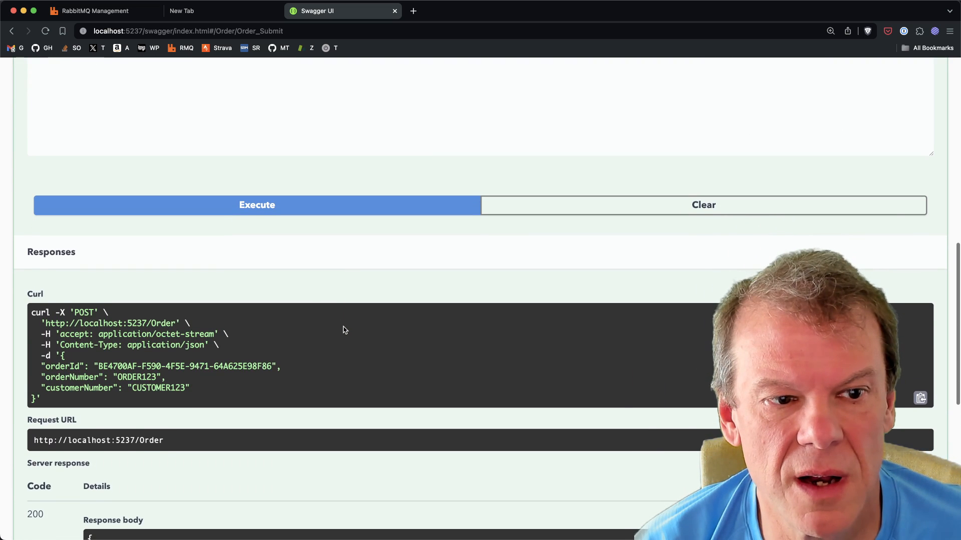
{"action": "scroll", "scroll_direction": "down", "scroll_amount": 3}
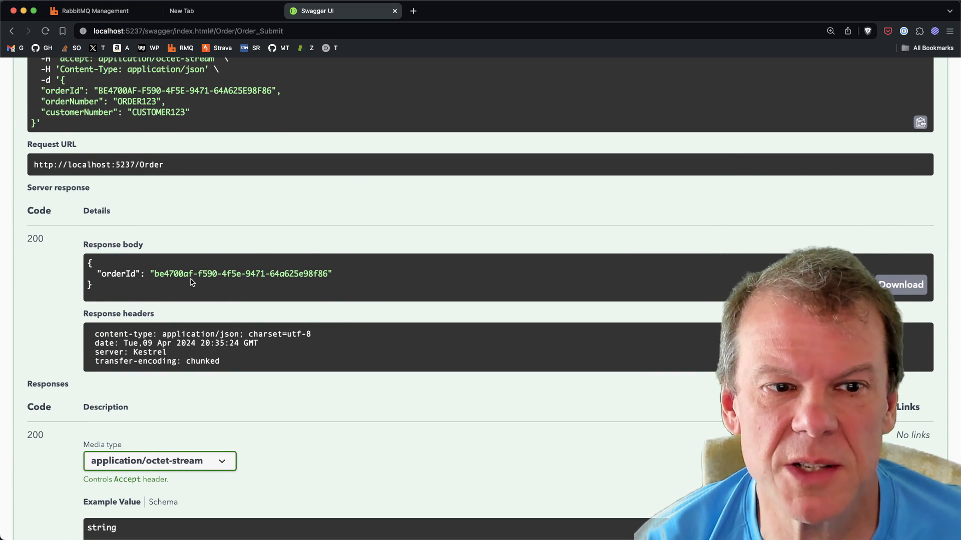